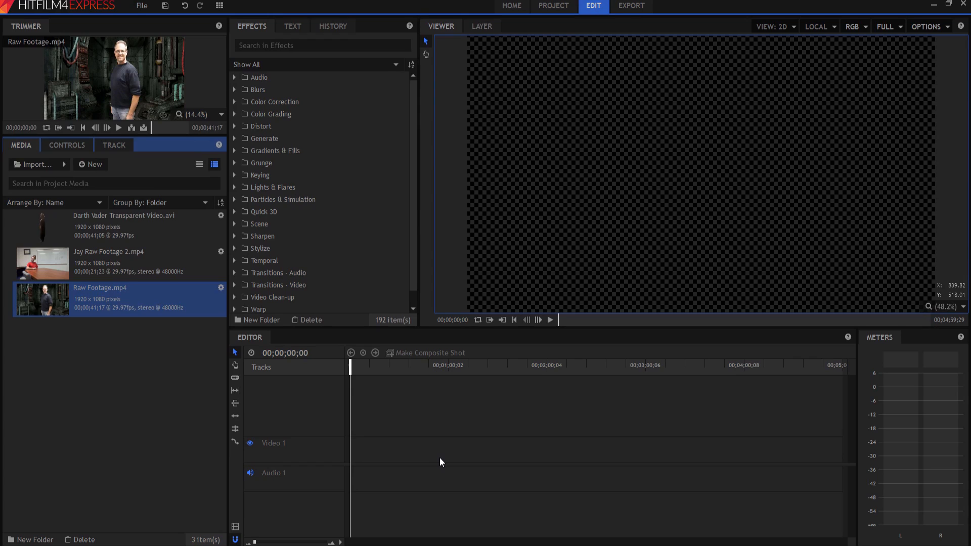
mouse_move(151, 327)
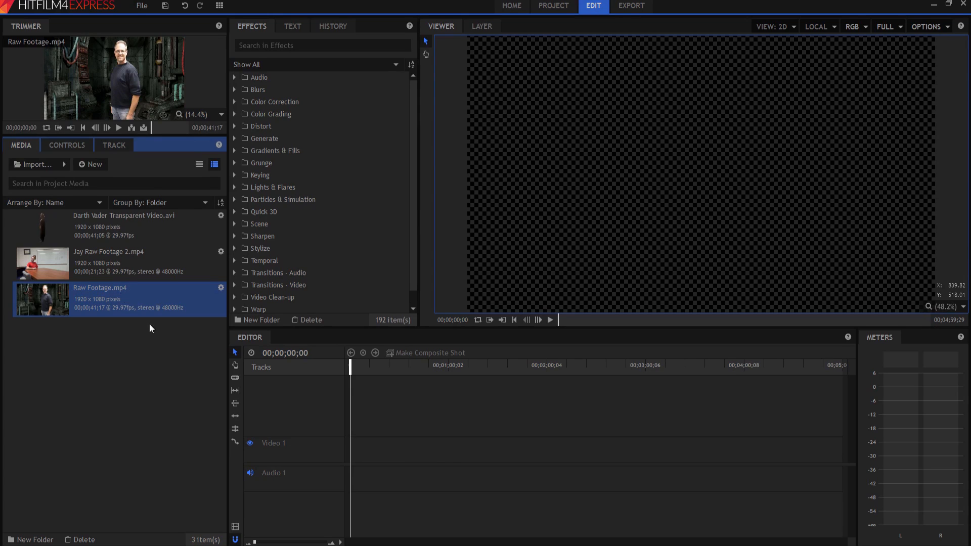
- Make a new composite shot from Raw Footage.mp4 via its Media panel context menu
right_click(99, 300)
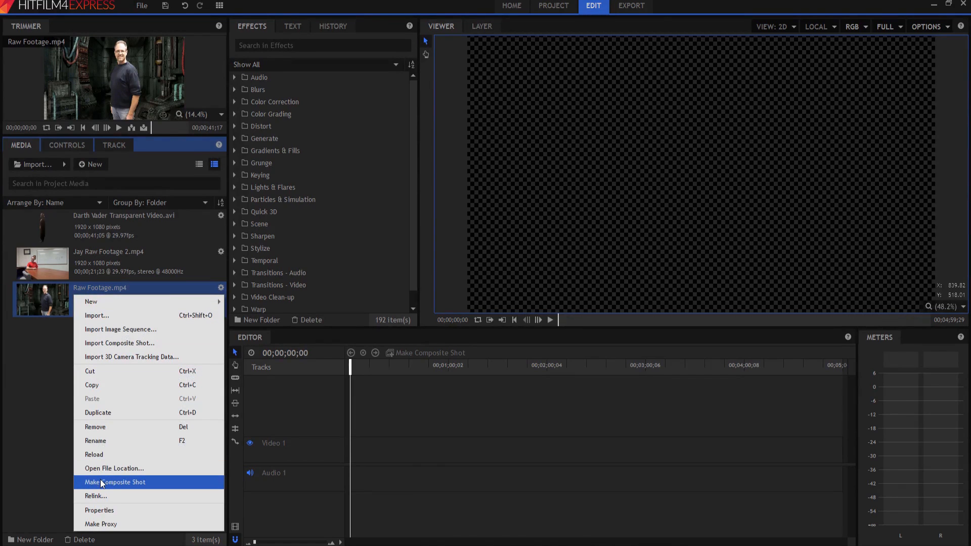
mouse_move(106, 483)
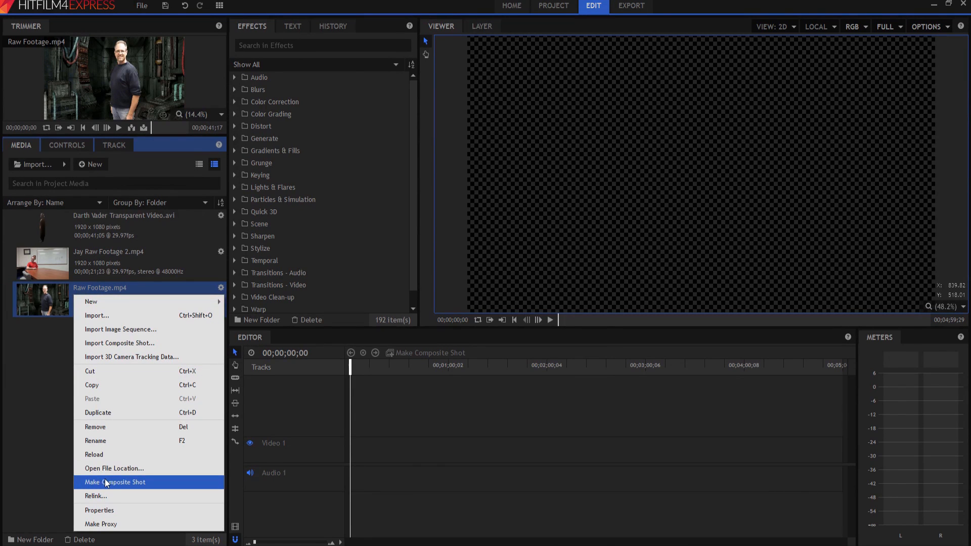
click(114, 482)
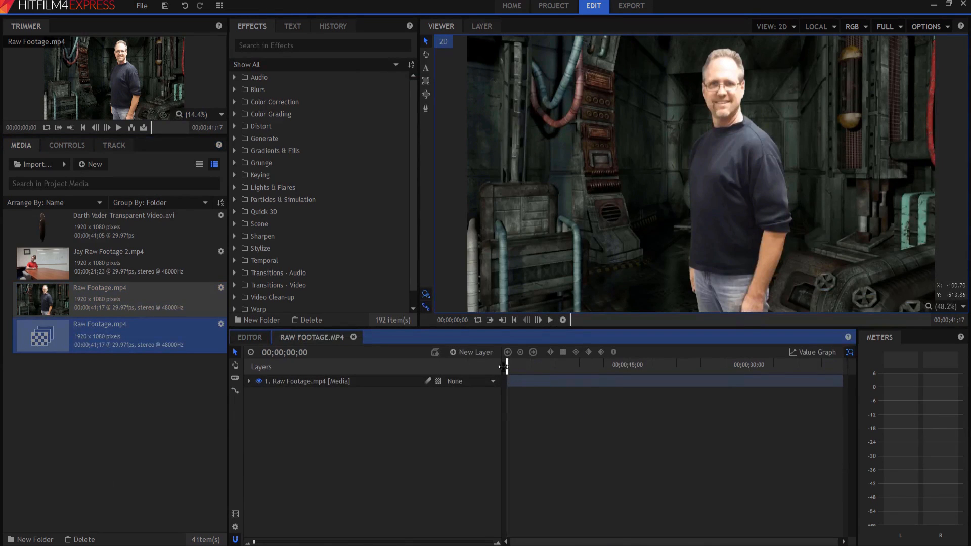
- Scrub to find the hand raising near 9;08 and lowering near 34;02 for slicing
drag(507, 364, 533, 364)
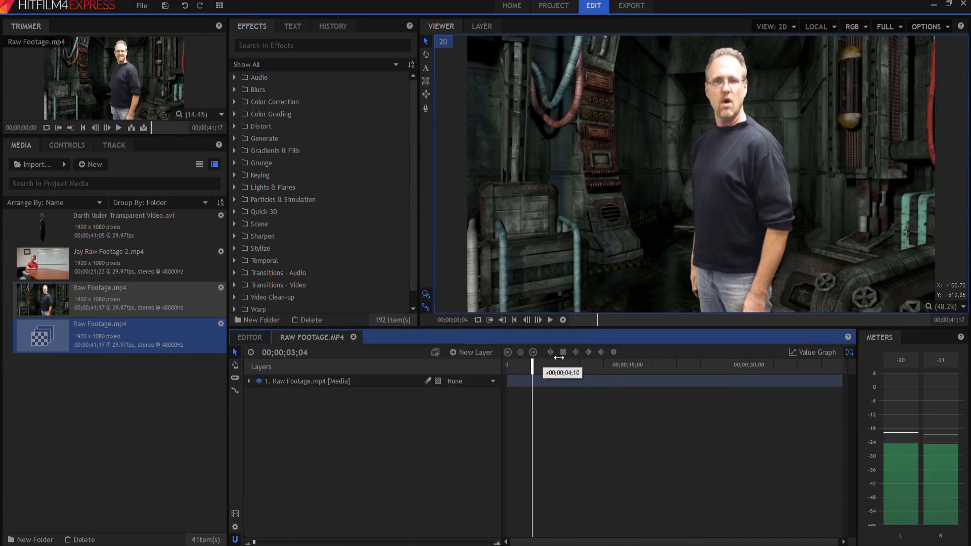
drag(533, 366, 583, 366)
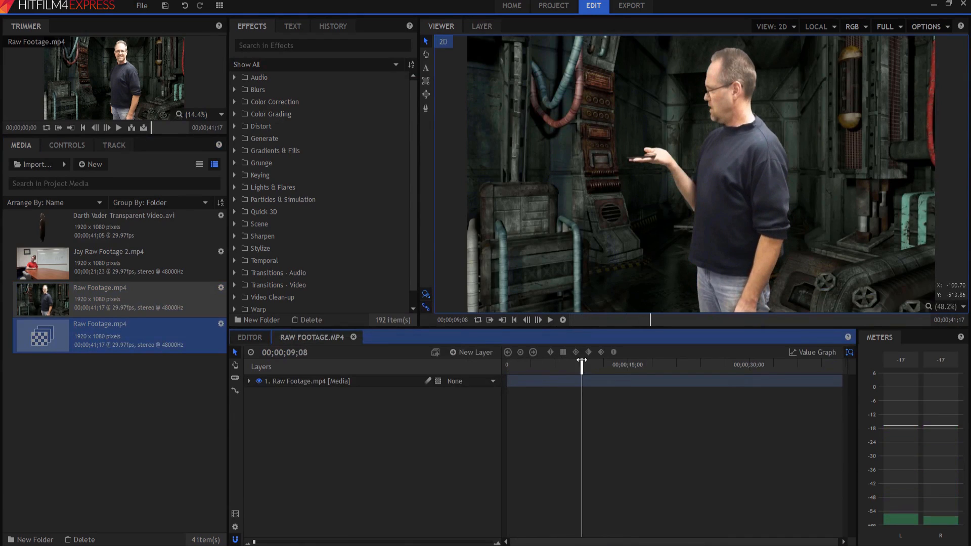
mouse_move(647, 178)
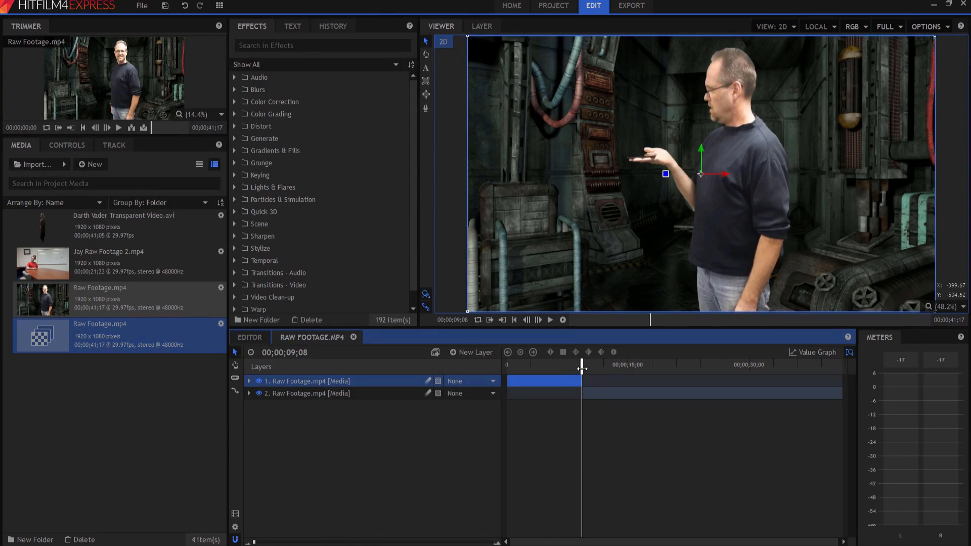
drag(582, 364, 768, 364)
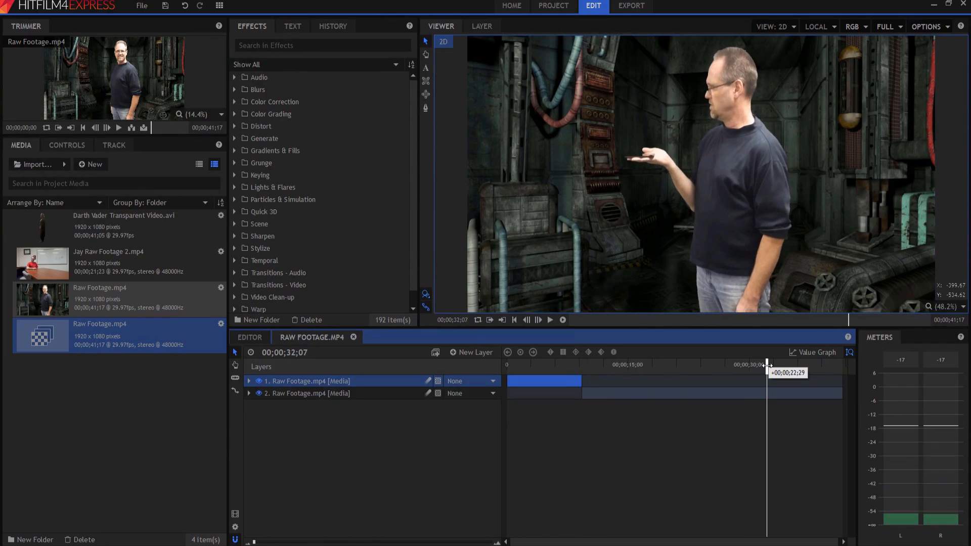
drag(767, 364, 788, 364)
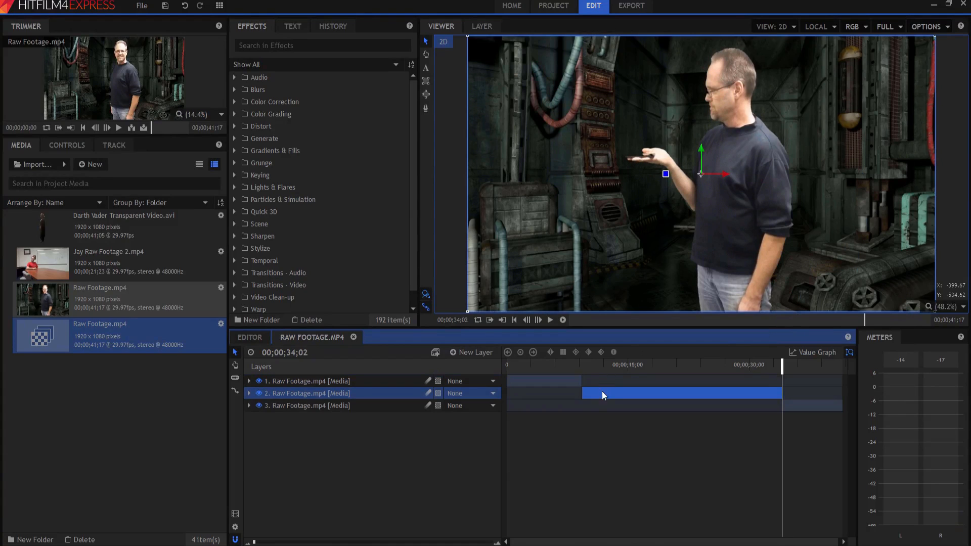
mouse_move(705, 397)
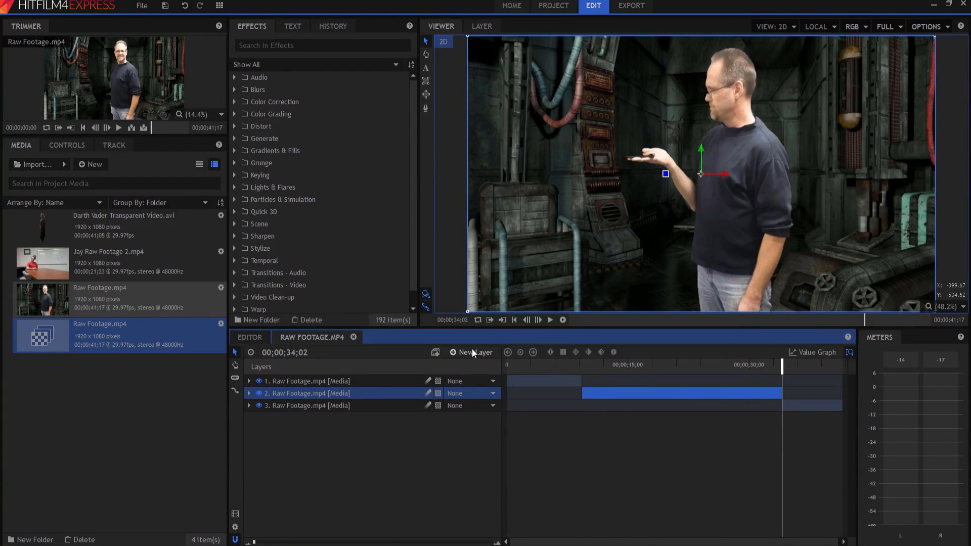
mouse_move(631, 170)
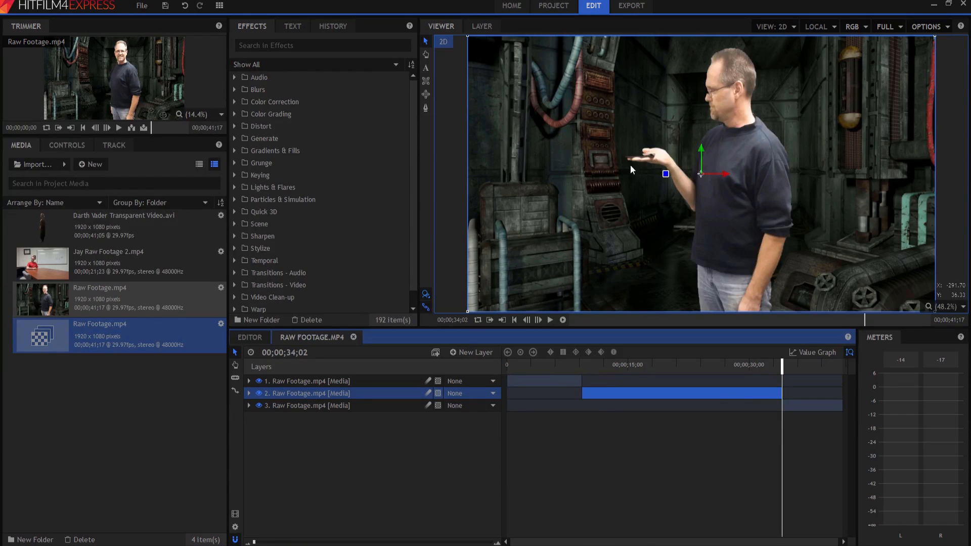
- Create the Position of Hologram point layer, return to 9;08 and select the middle footage piece
click(470, 352)
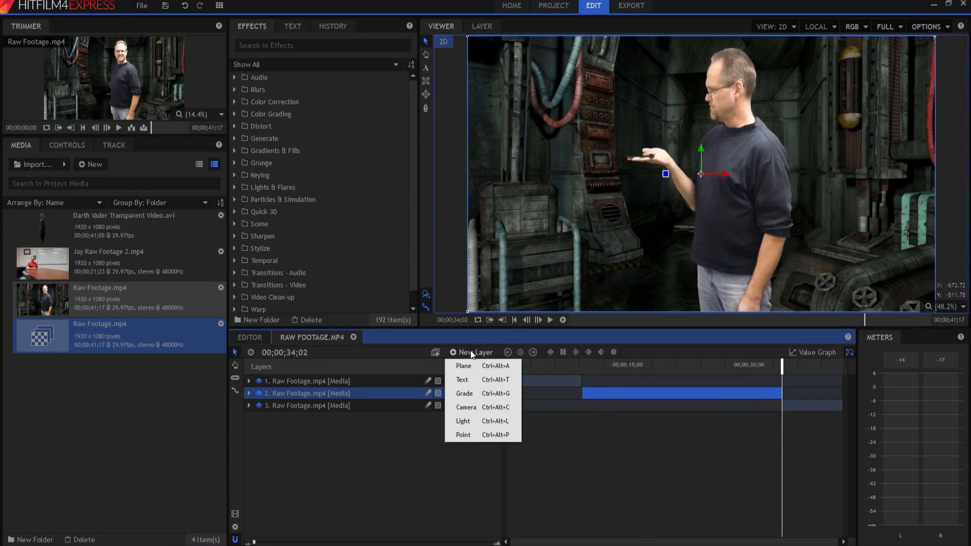
mouse_move(464, 394)
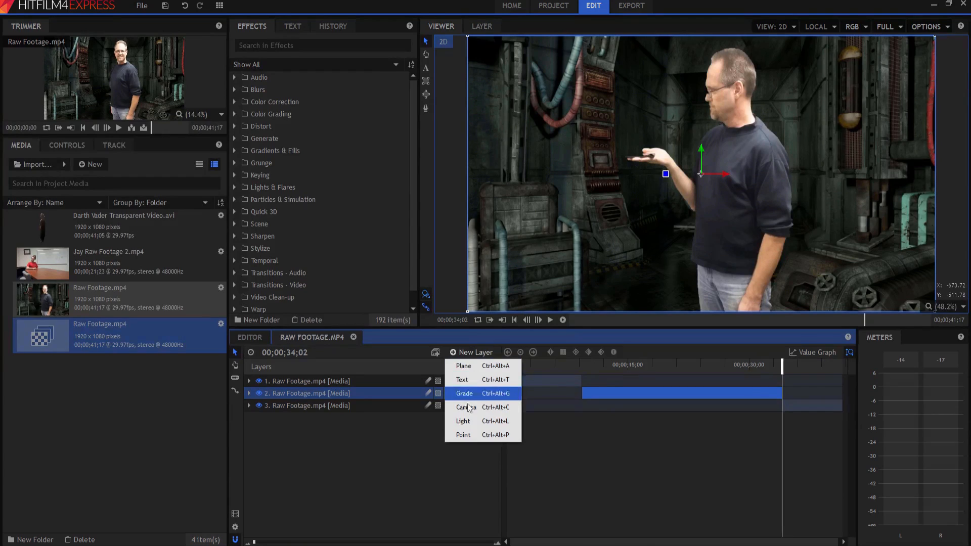
click(462, 435)
text(Position of Hologram)
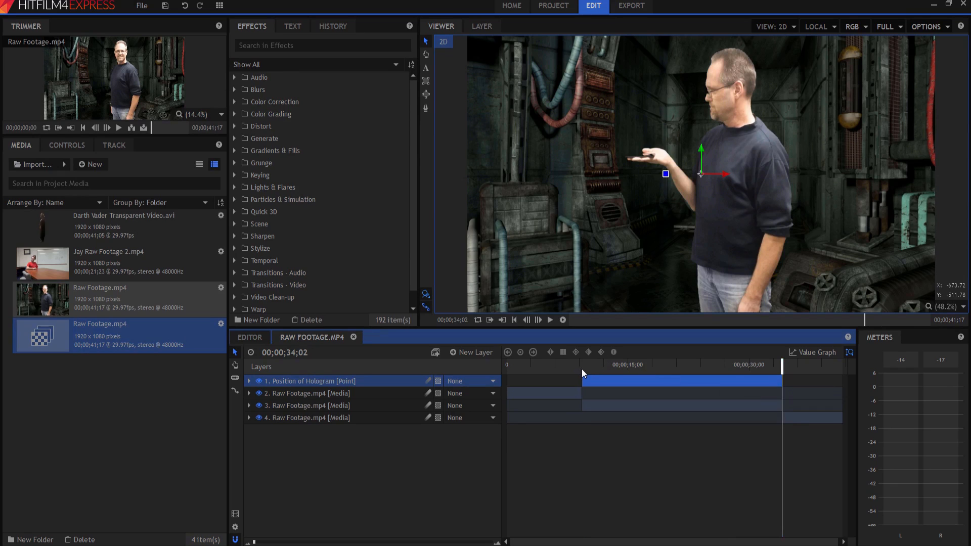
click(583, 365)
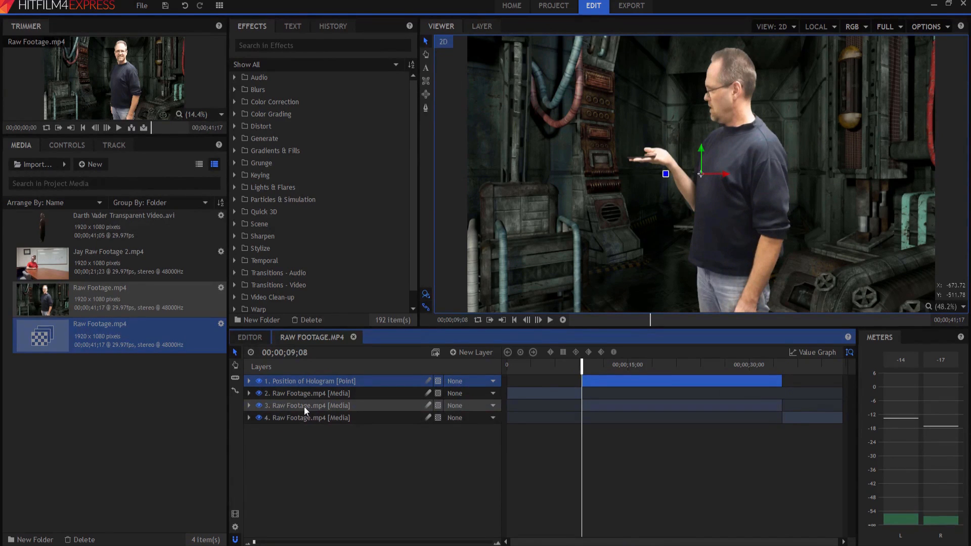
mouse_move(324, 416)
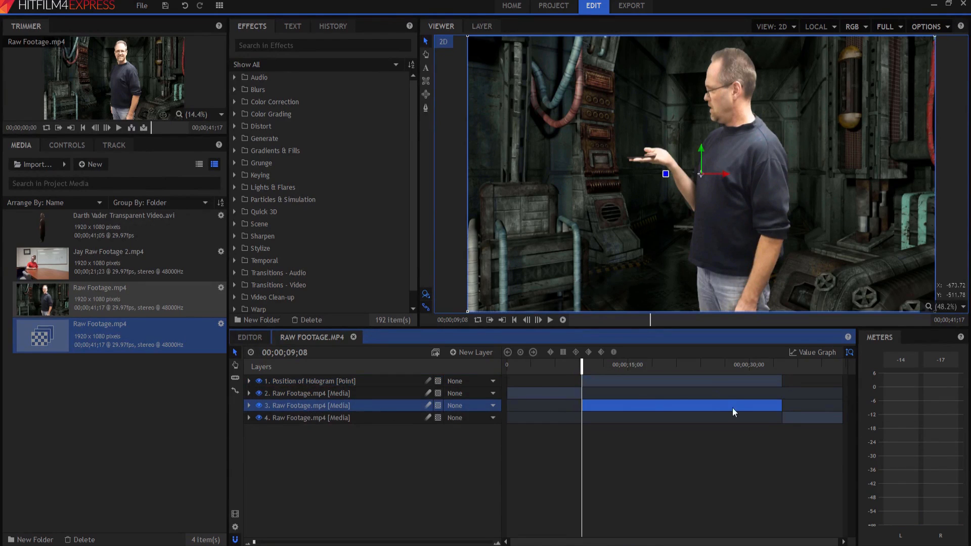
click(249, 406)
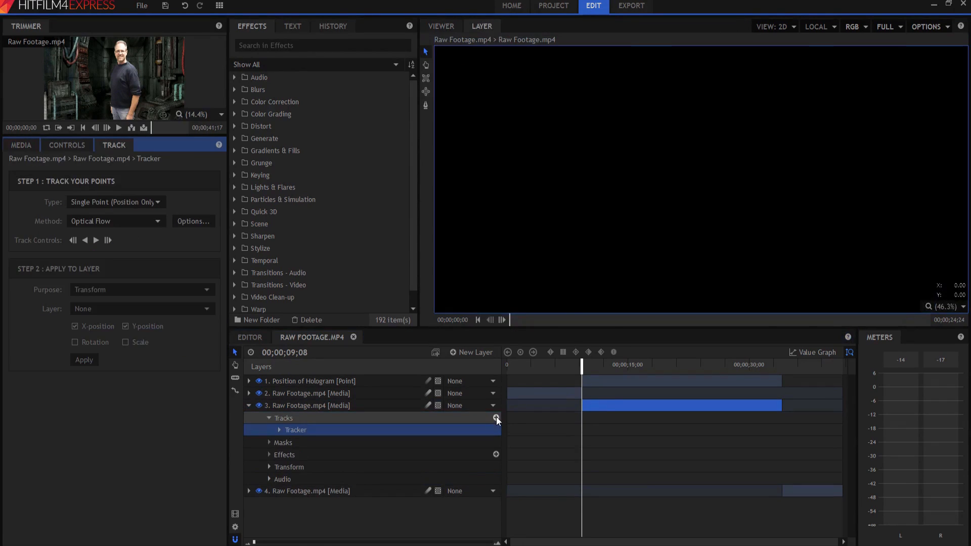
- Place the tracker box on the man's raised hand in the Layer viewer and track forward
click(481, 26)
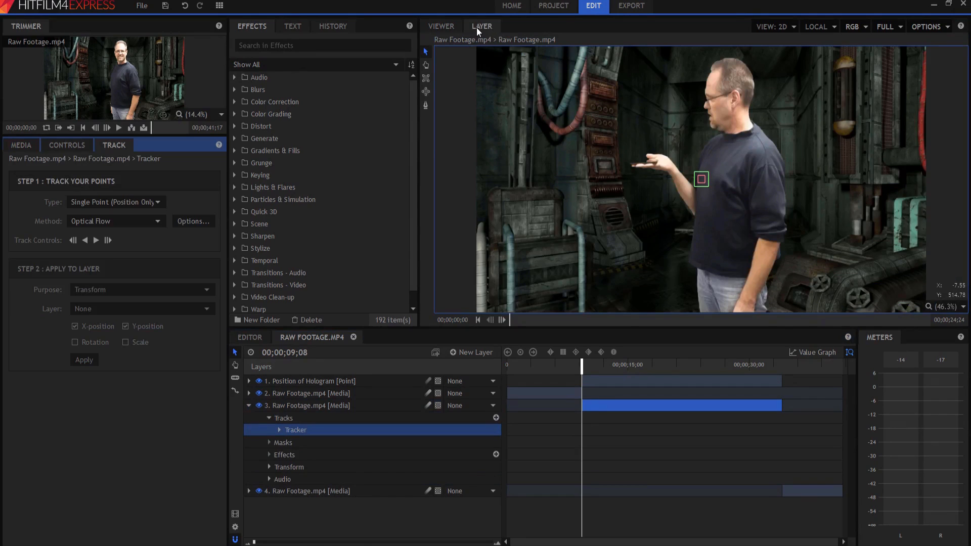
mouse_move(687, 167)
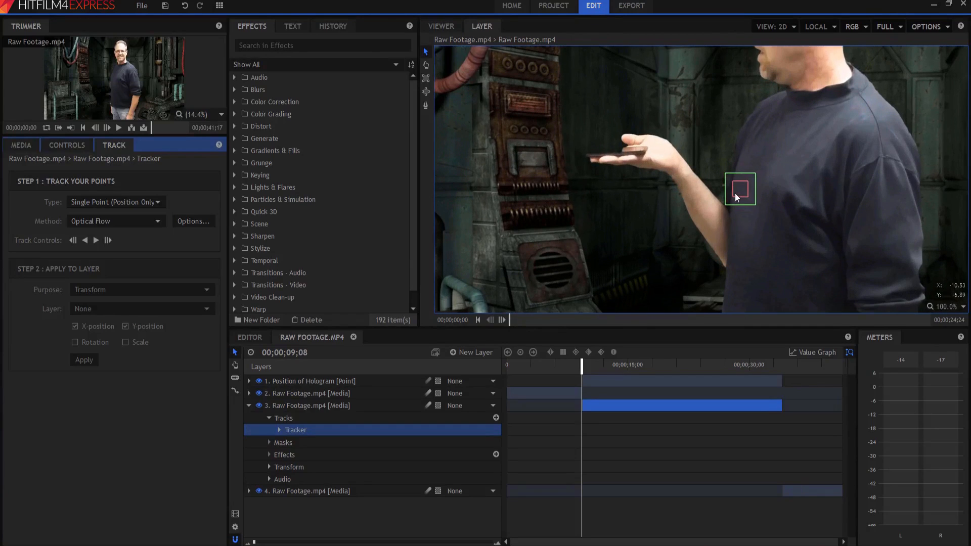
drag(740, 189, 600, 160)
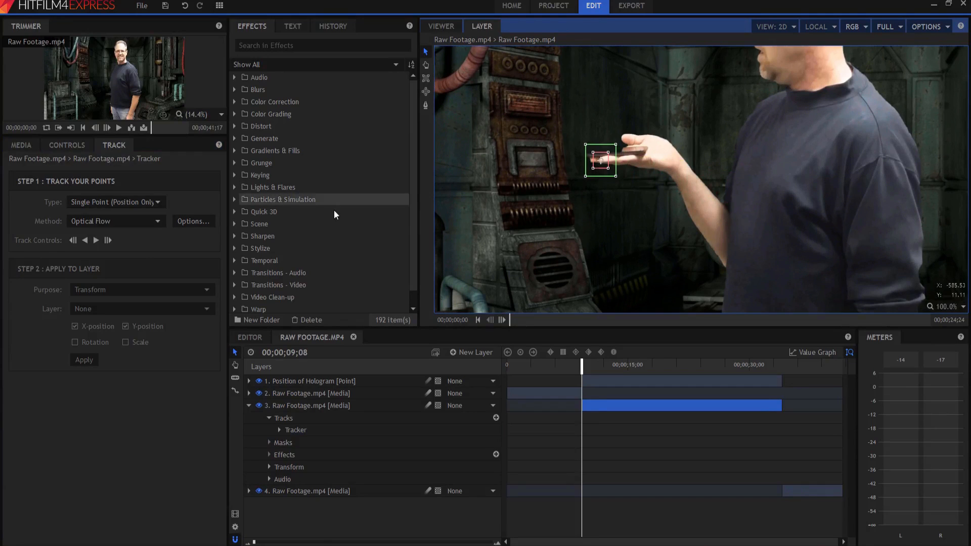
mouse_move(95, 241)
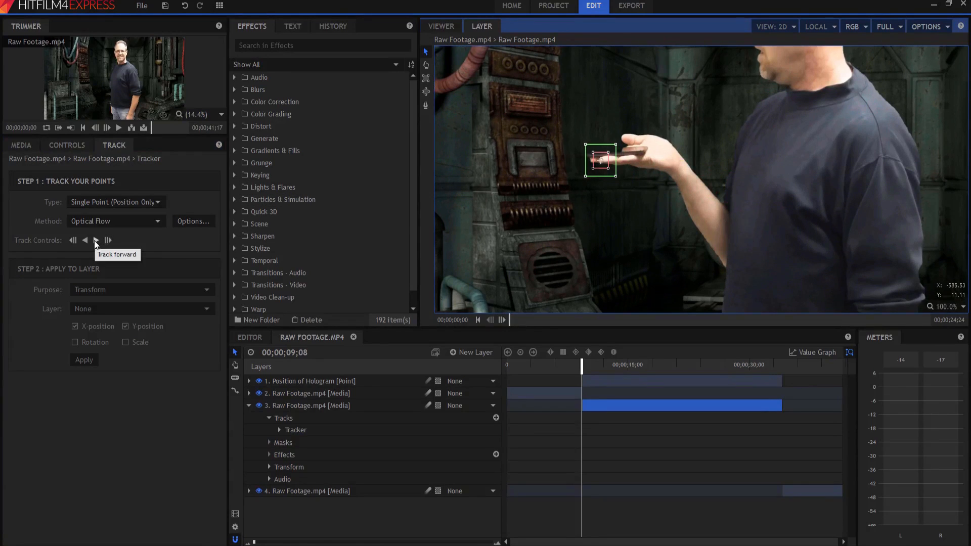
click(107, 241)
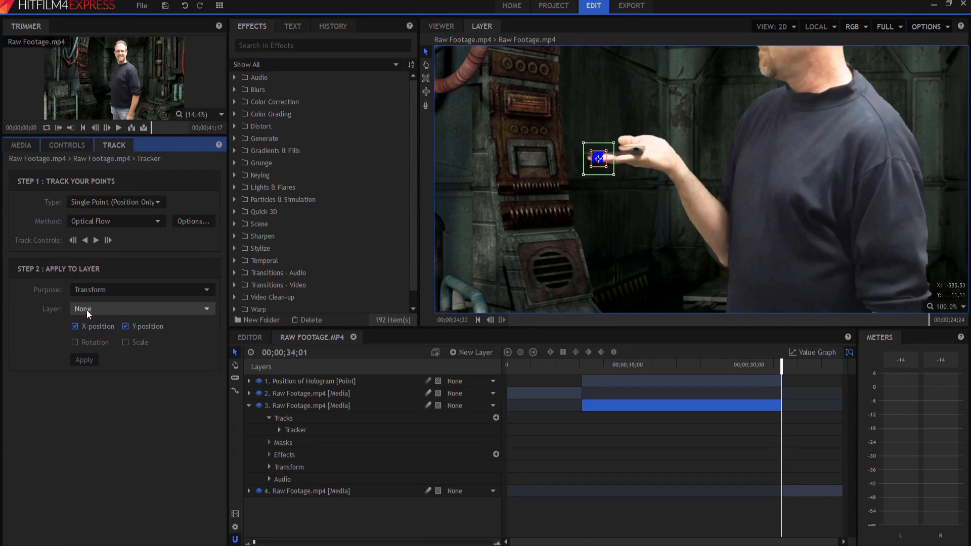
- Apply the tracking data to the Position of Hologram layer and verify the point stays on the hand
click(142, 308)
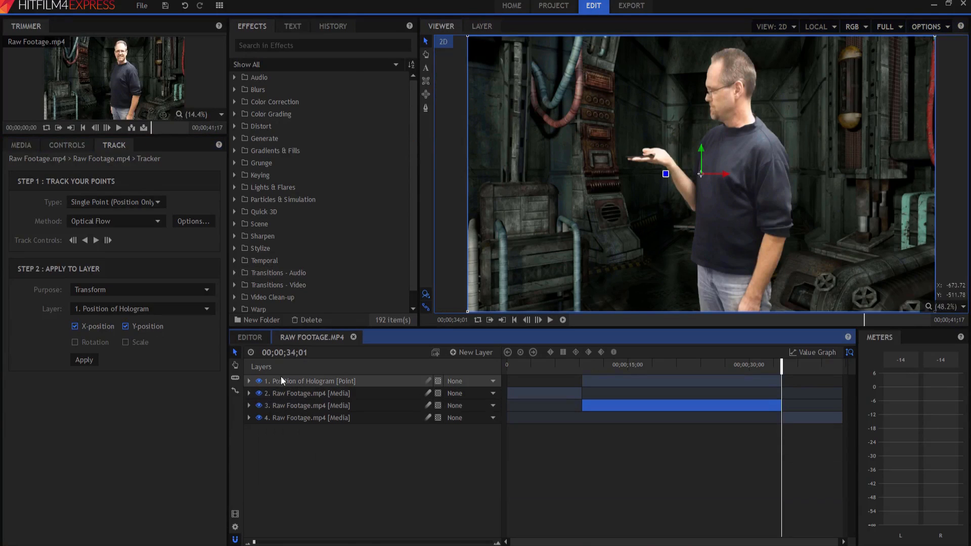
click(249, 382)
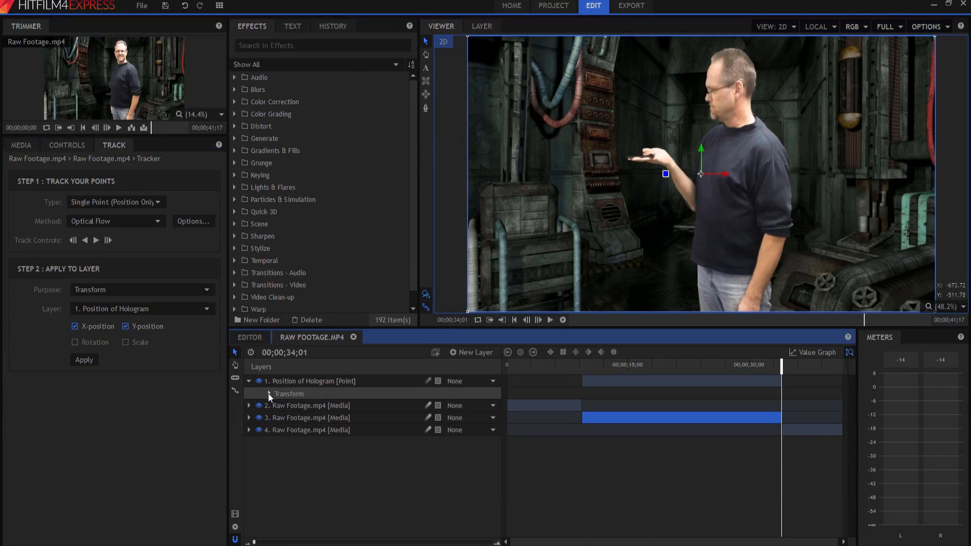
click(270, 394)
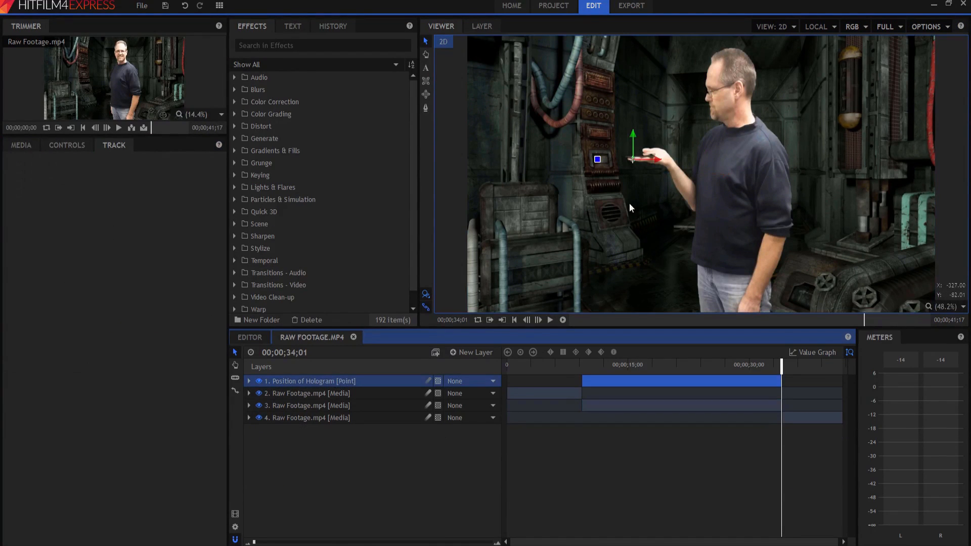
drag(782, 365, 712, 364)
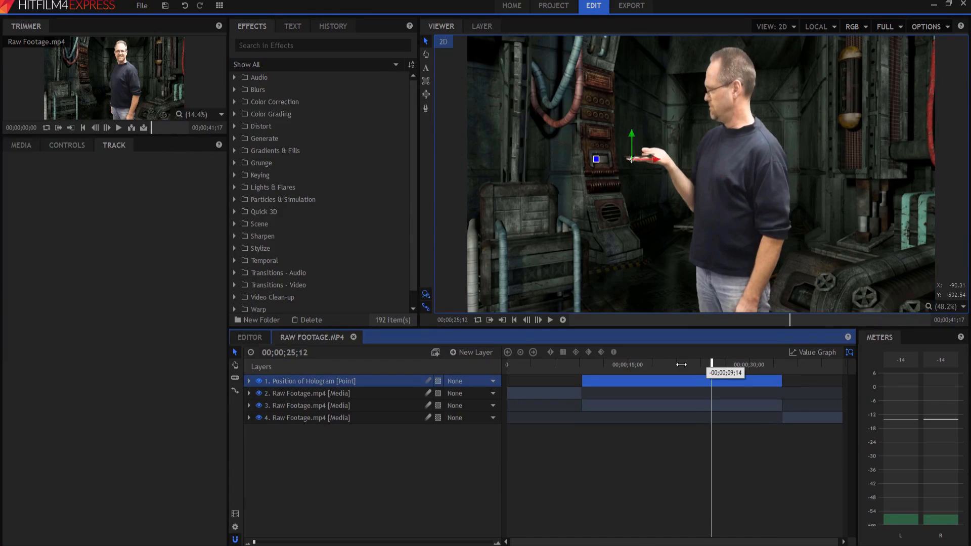
drag(711, 364, 609, 363)
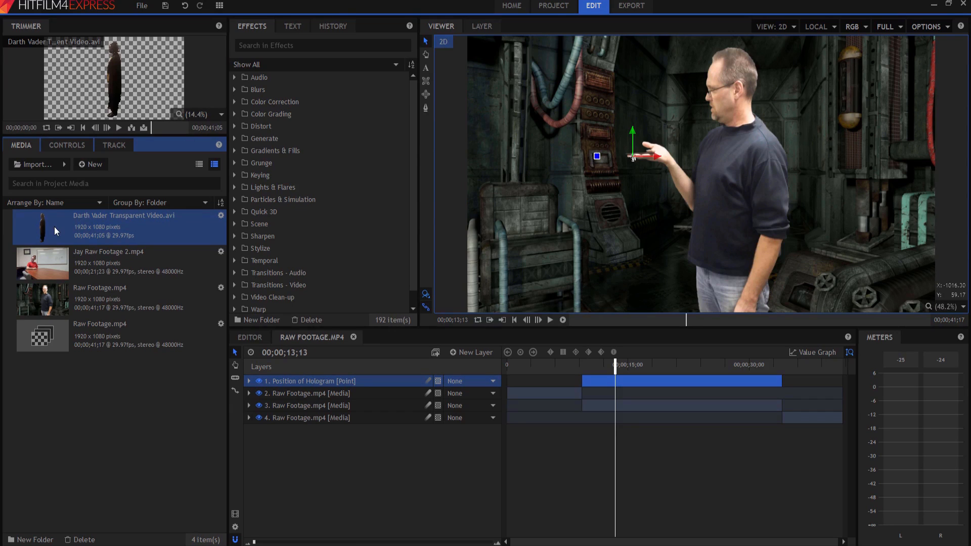
- Scale the Darth Vader layer to 25% and drag the figure onto the man's raised palm
click(583, 381)
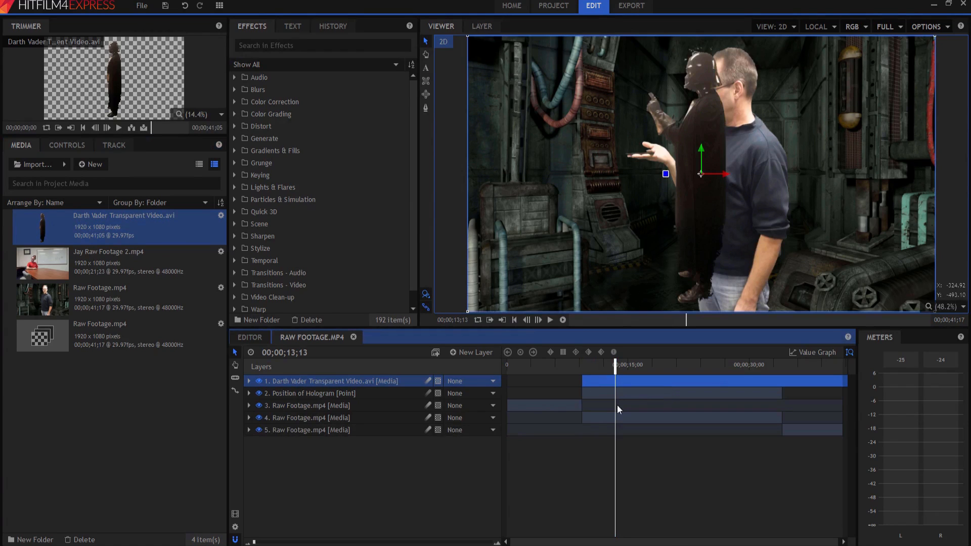
click(249, 381)
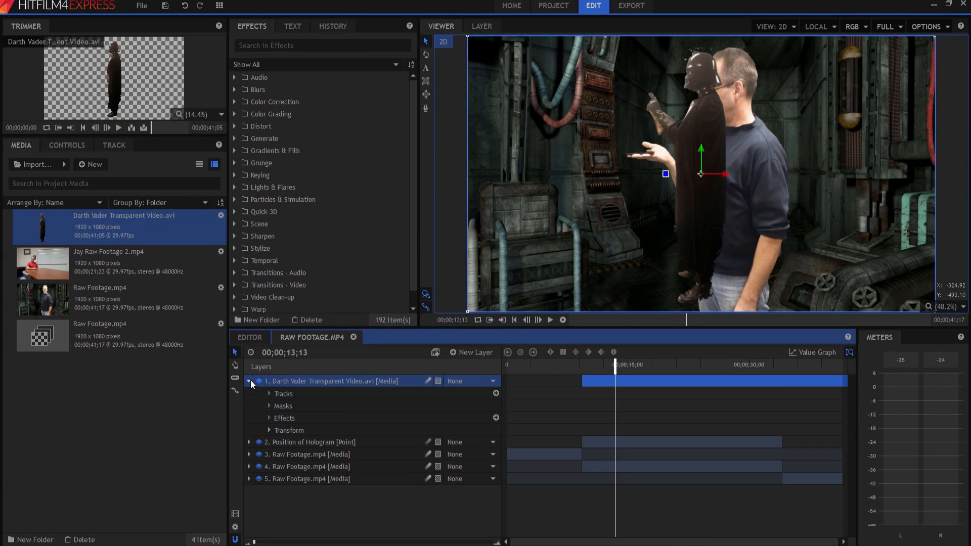
click(269, 431)
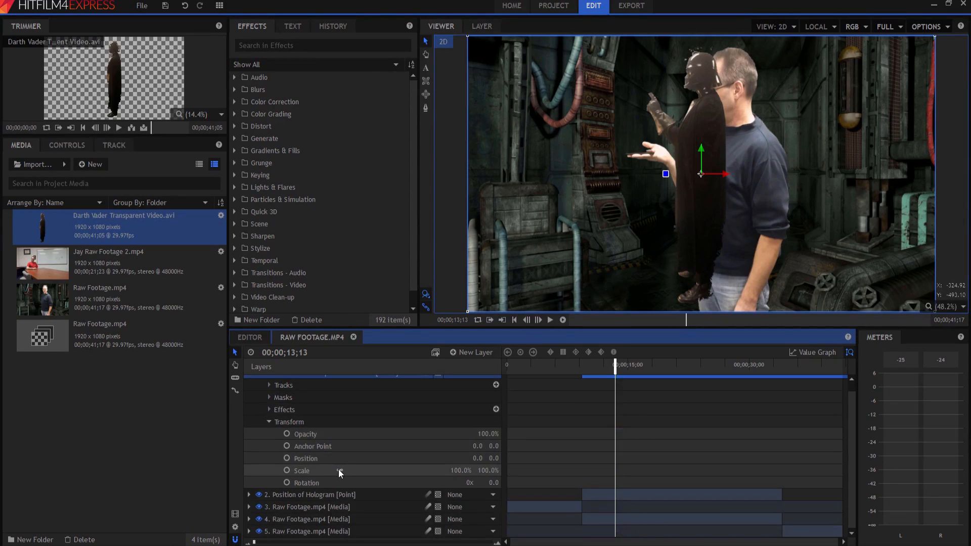
click(301, 470)
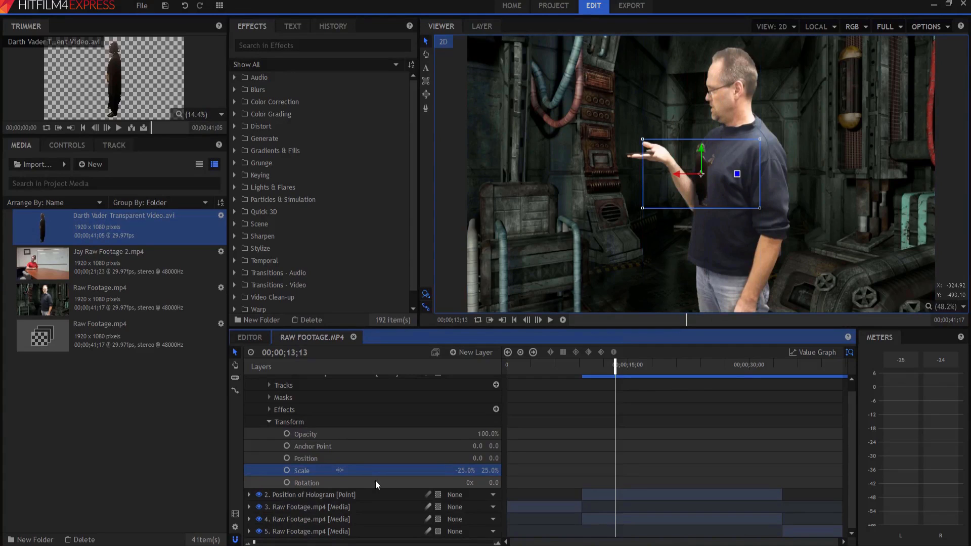
mouse_move(703, 176)
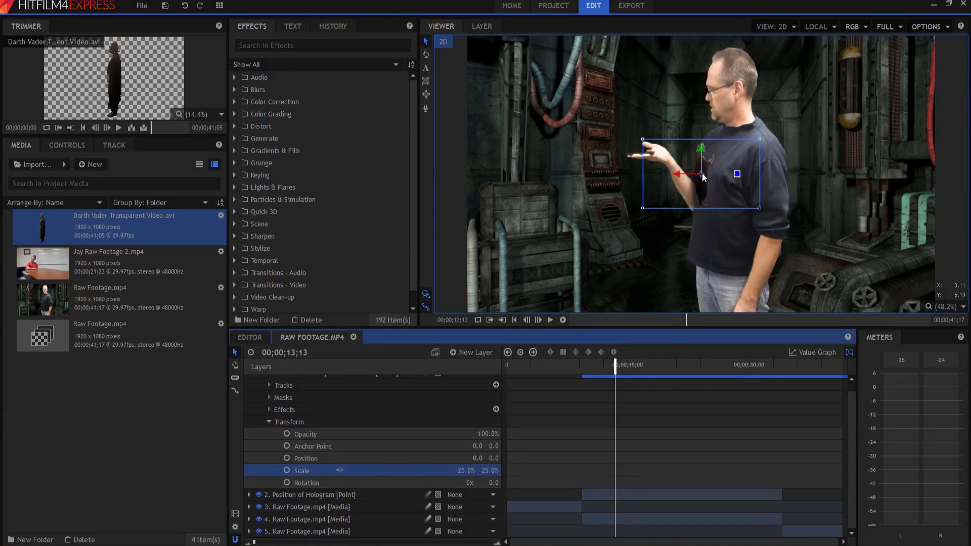
drag(703, 175, 639, 119)
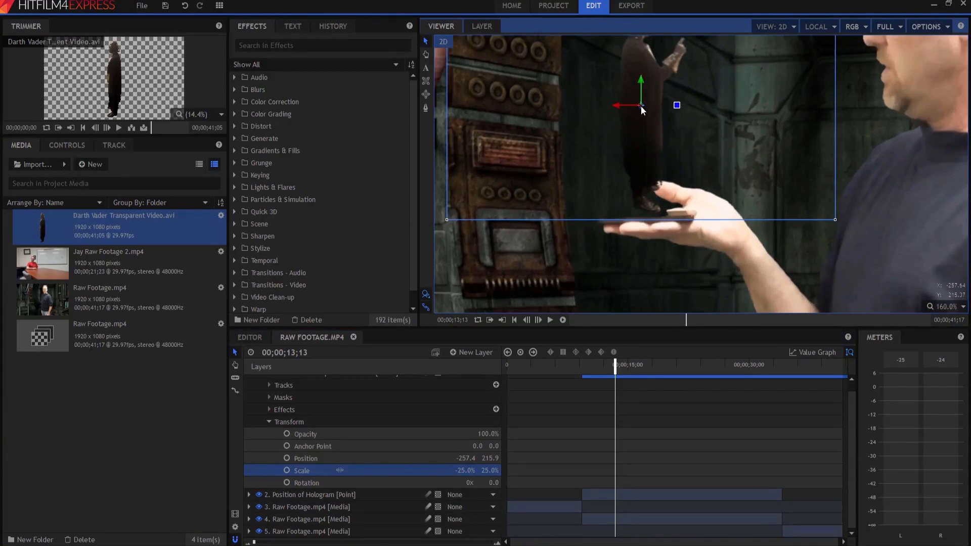
drag(642, 109, 643, 112)
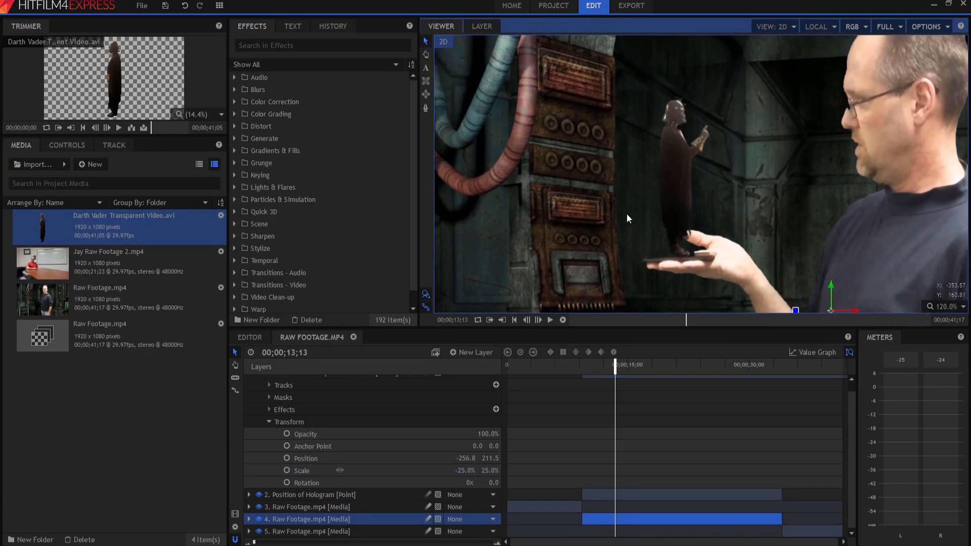
mouse_move(698, 165)
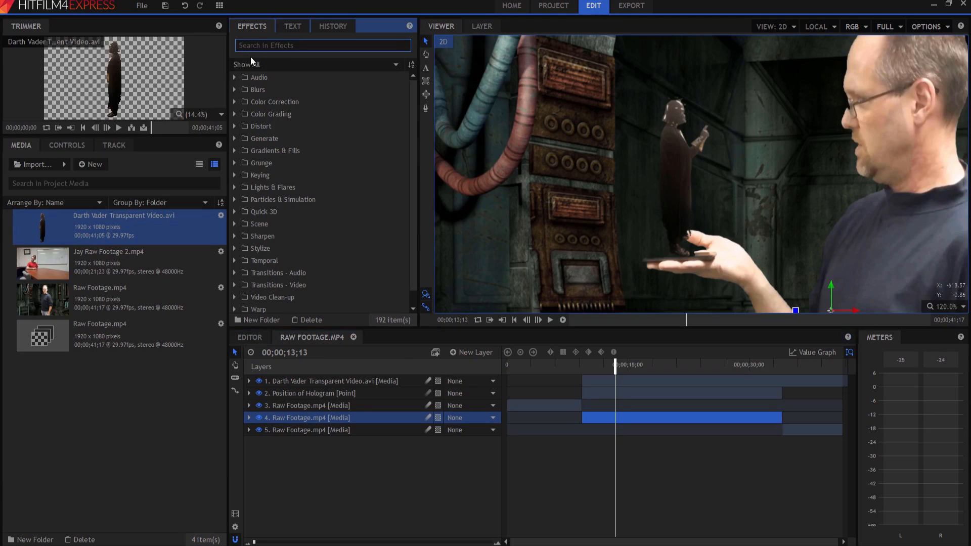
- Search 'hue c', apply Hue Colorize to the Darth Vader layer and set Hue to 190
text(hue c)
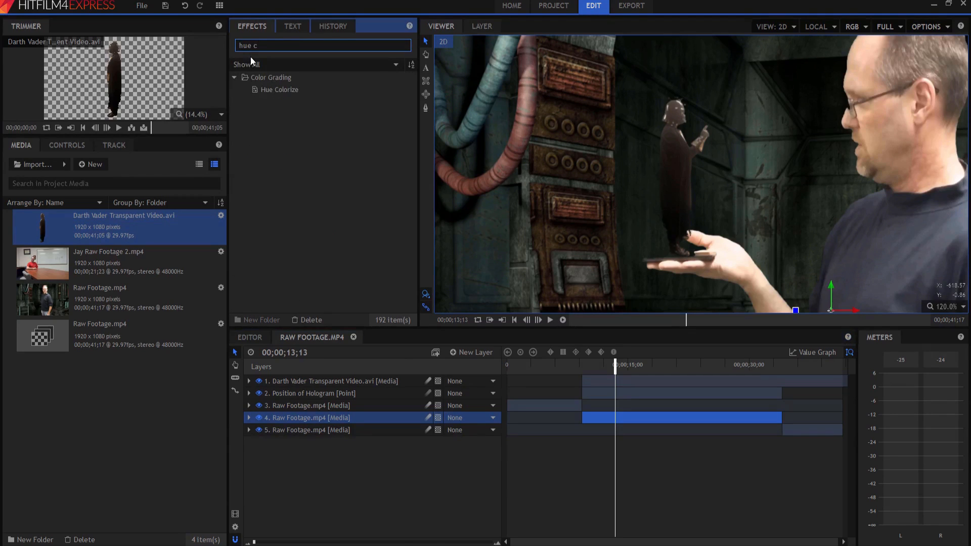
click(279, 89)
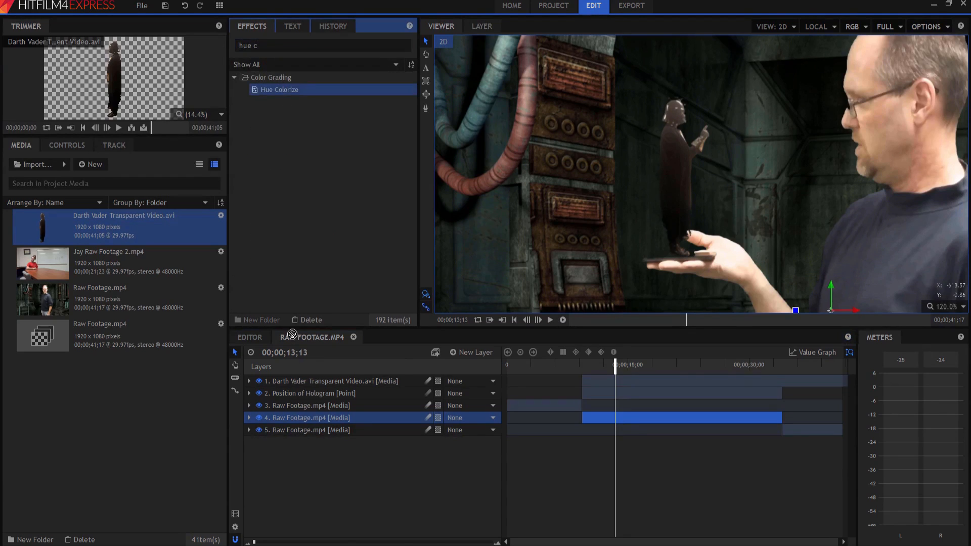
click(249, 382)
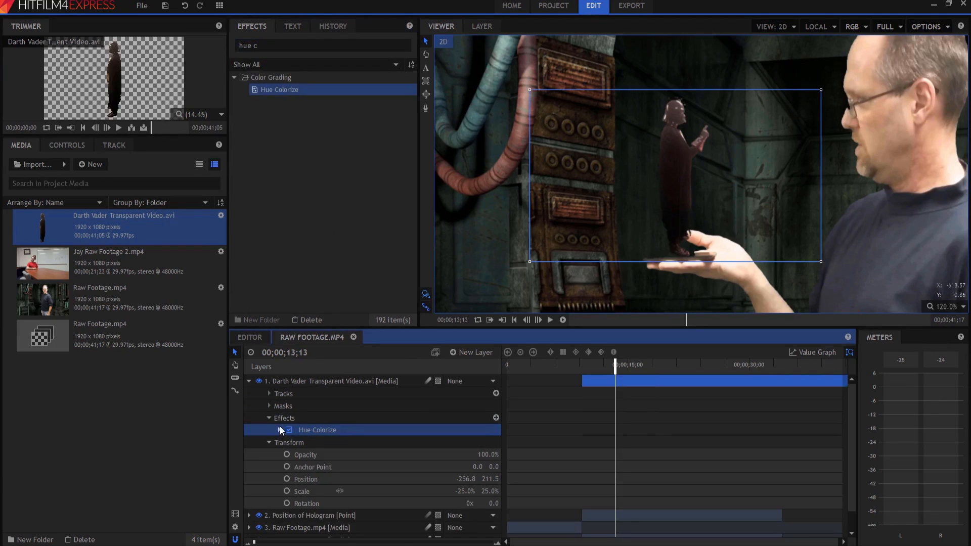
click(279, 430)
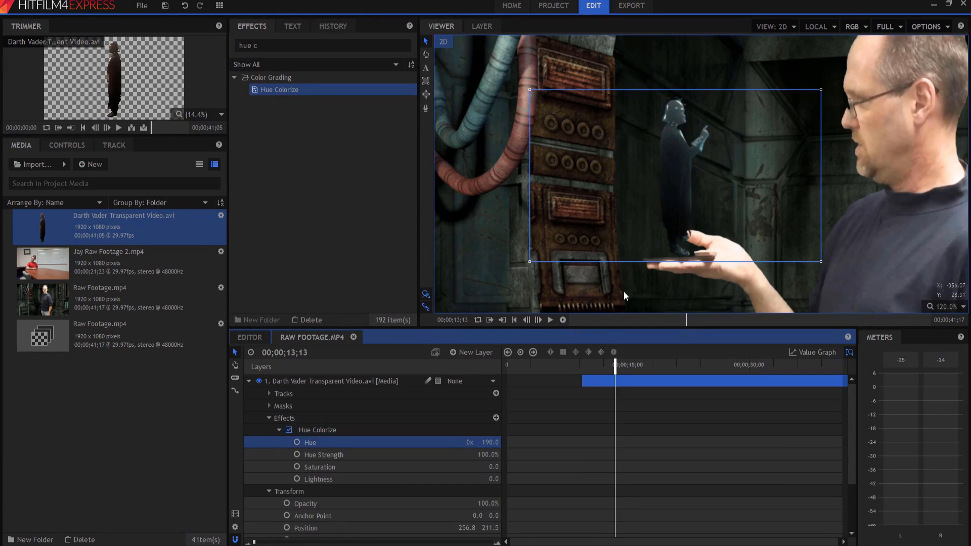
click(249, 381)
text(der)
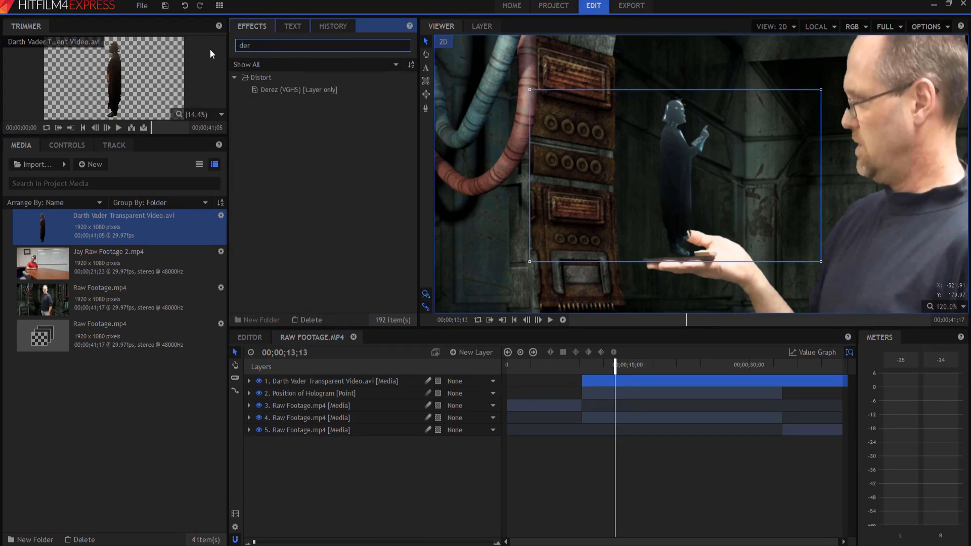
mouse_move(299, 111)
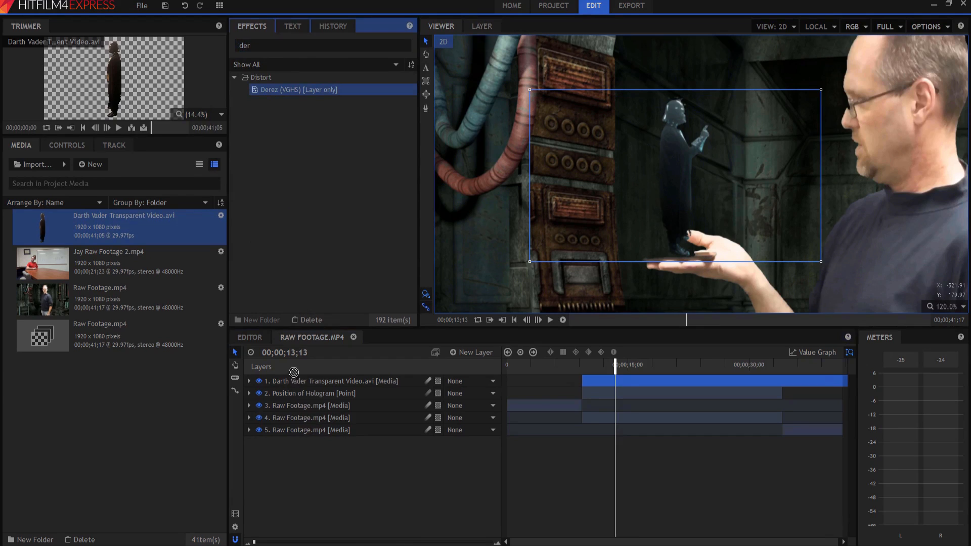
- Apply Derez (VGHS) to the Darth Vader layer and adjust Horizontal and Inverted Lines strength
click(249, 382)
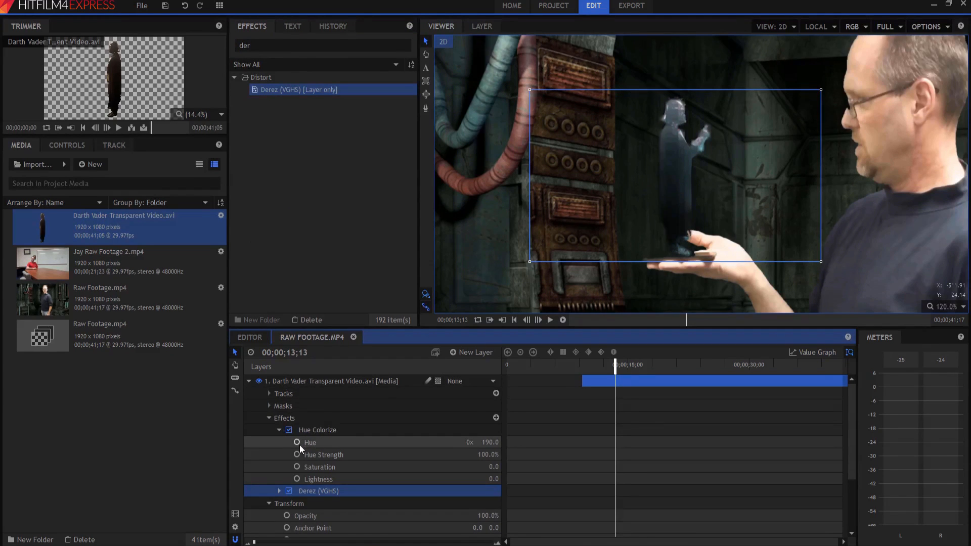
click(278, 491)
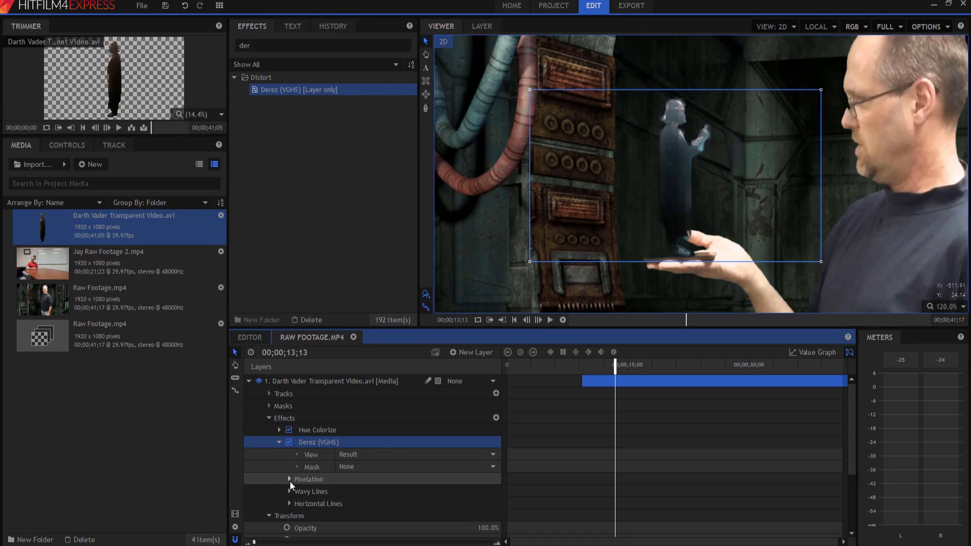
click(288, 478)
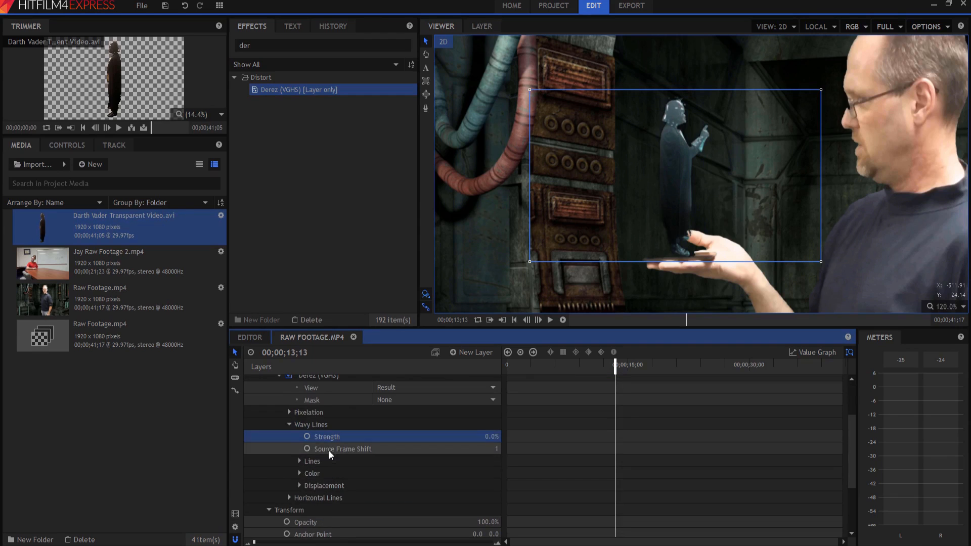
click(289, 437)
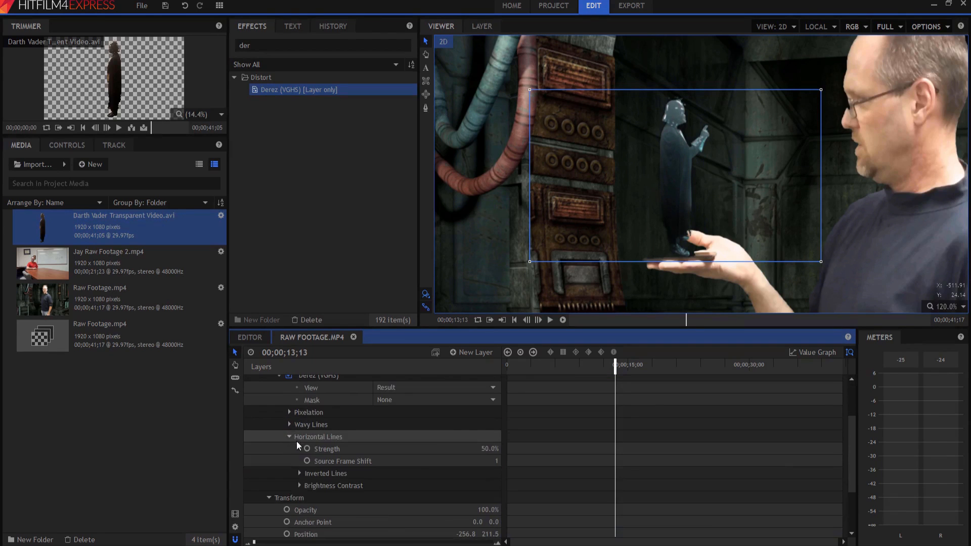
mouse_move(300, 474)
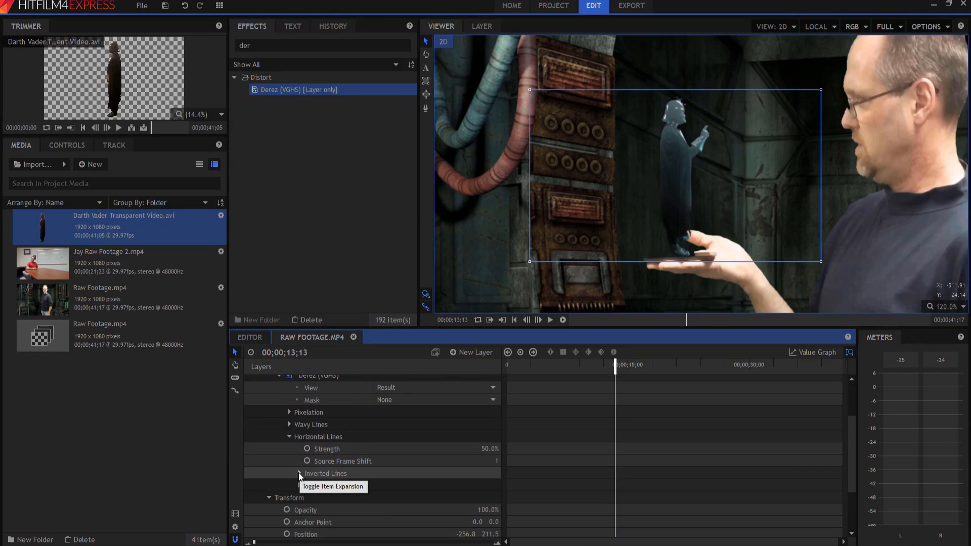
click(289, 474)
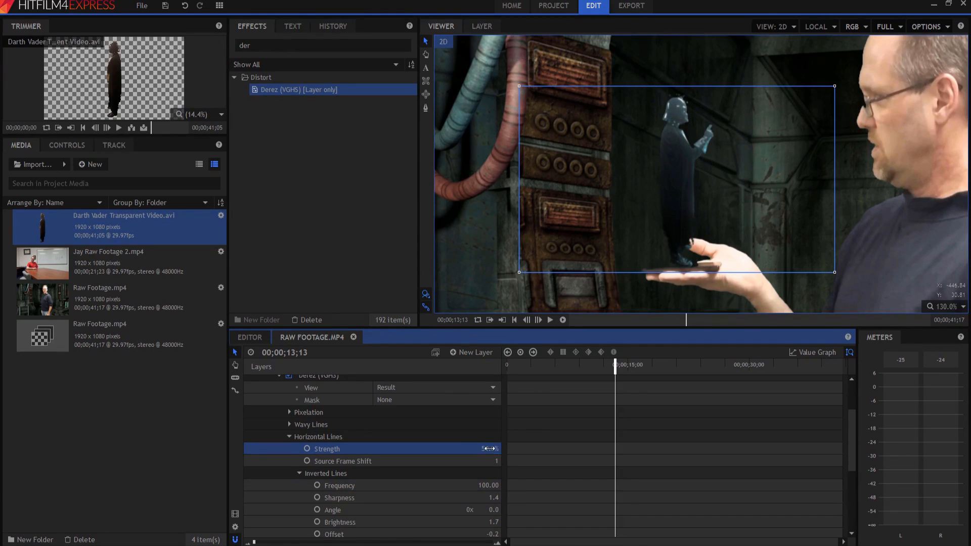
drag(490, 448, 490, 448)
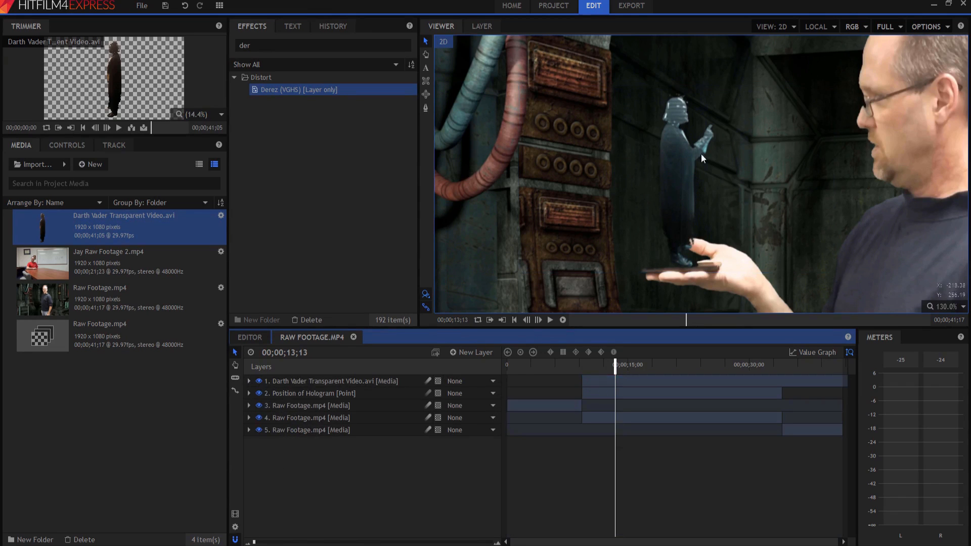
- Lower the Darth Vader layer's Opacity in Transform so the background shows through
click(249, 381)
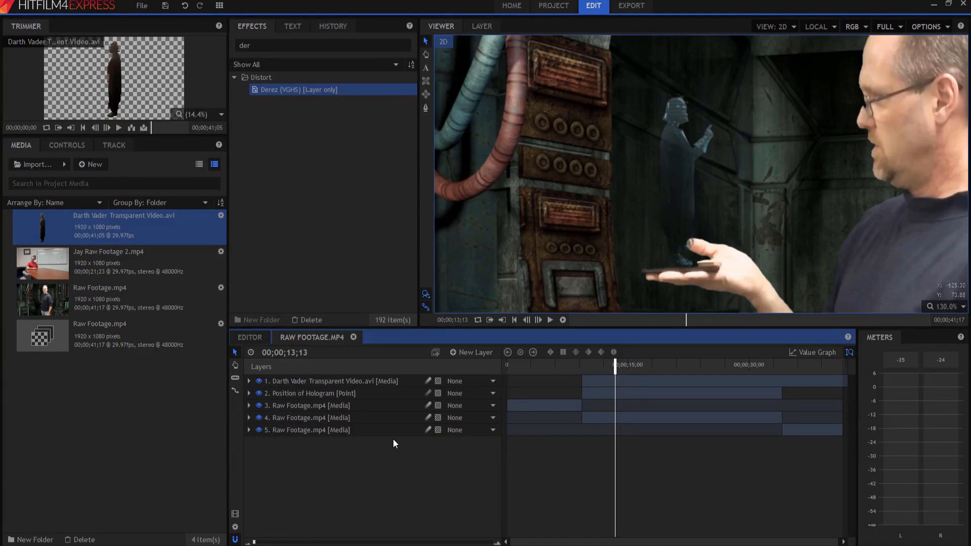
mouse_move(659, 254)
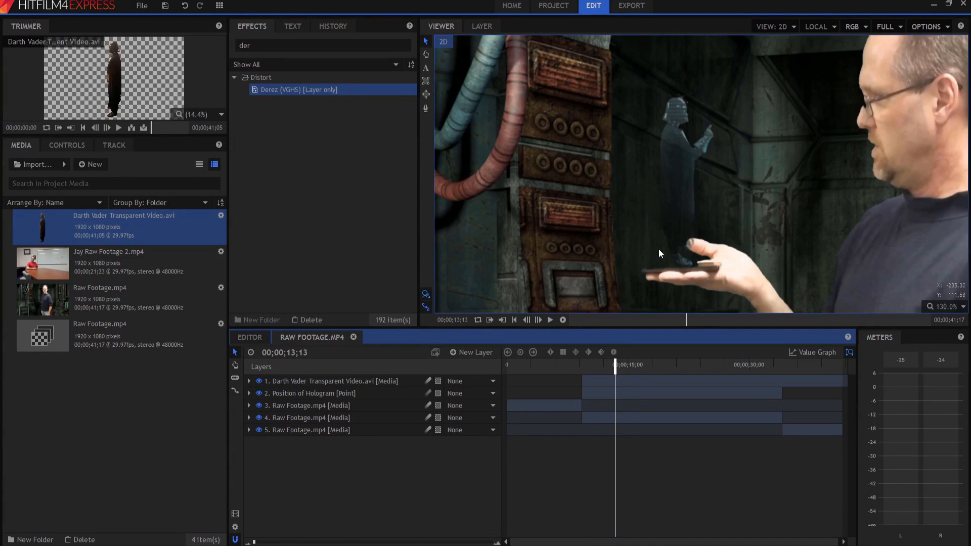
mouse_move(639, 236)
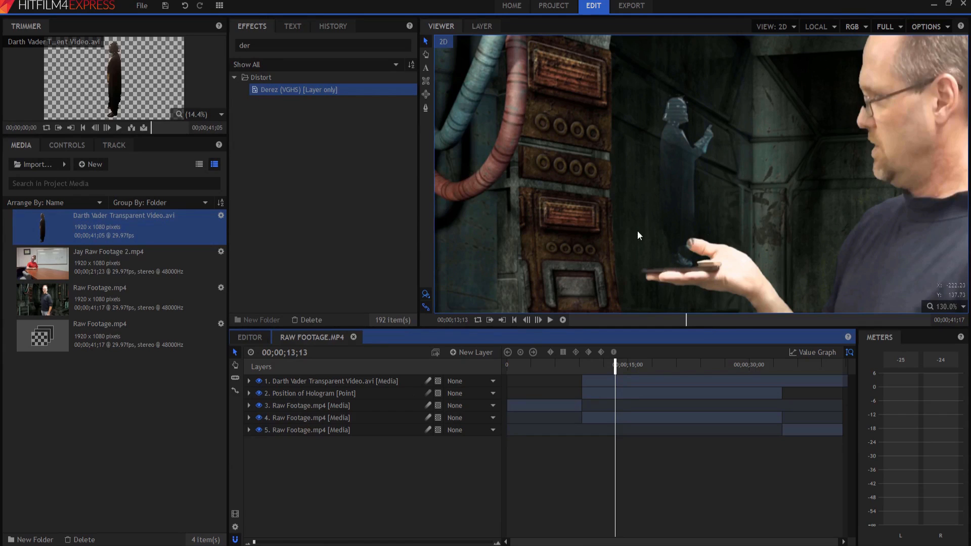
mouse_move(683, 212)
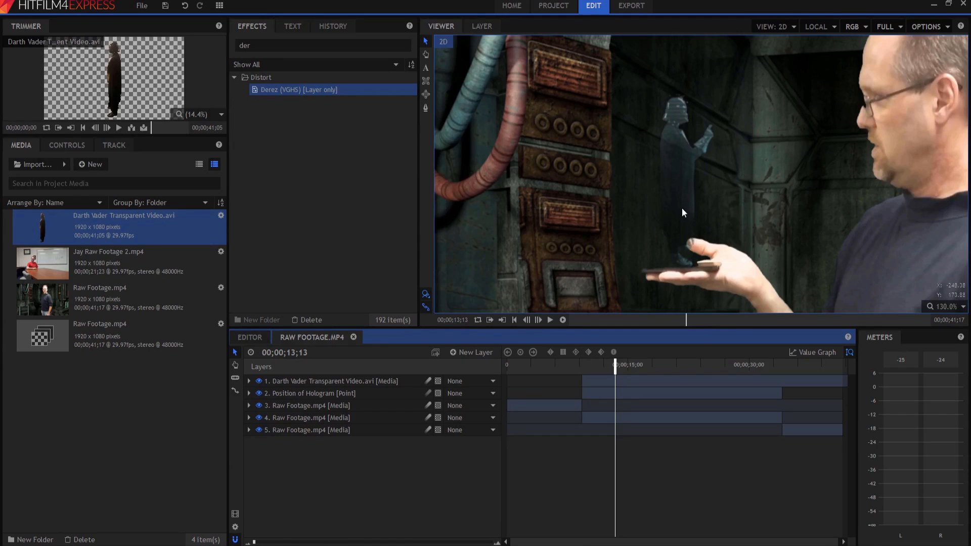
- Create a new black plane layer named Lighting
click(474, 352)
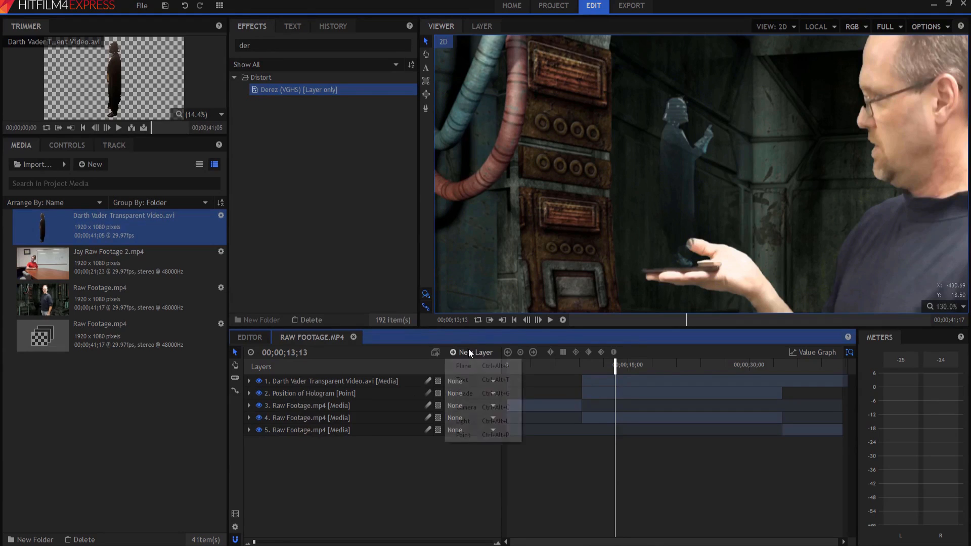
click(462, 365)
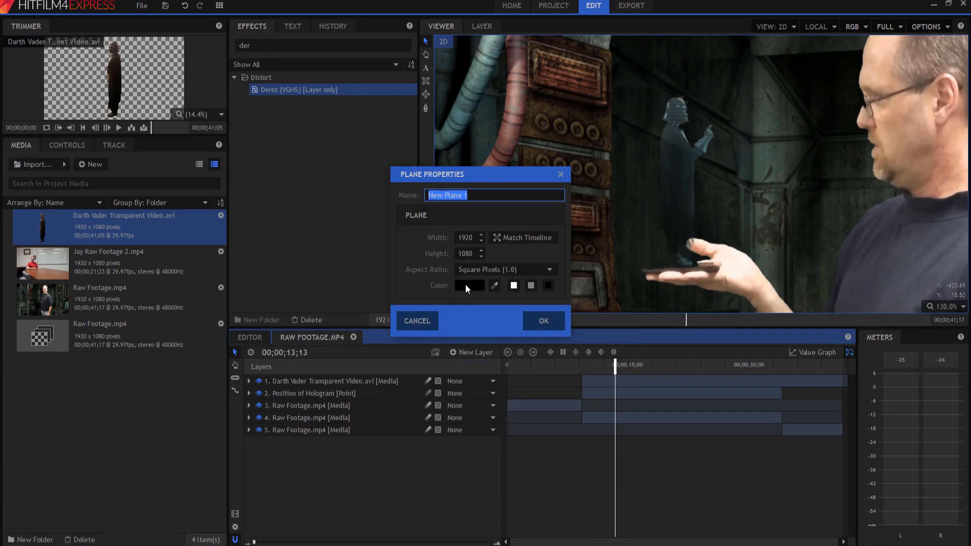
text(Lighting)
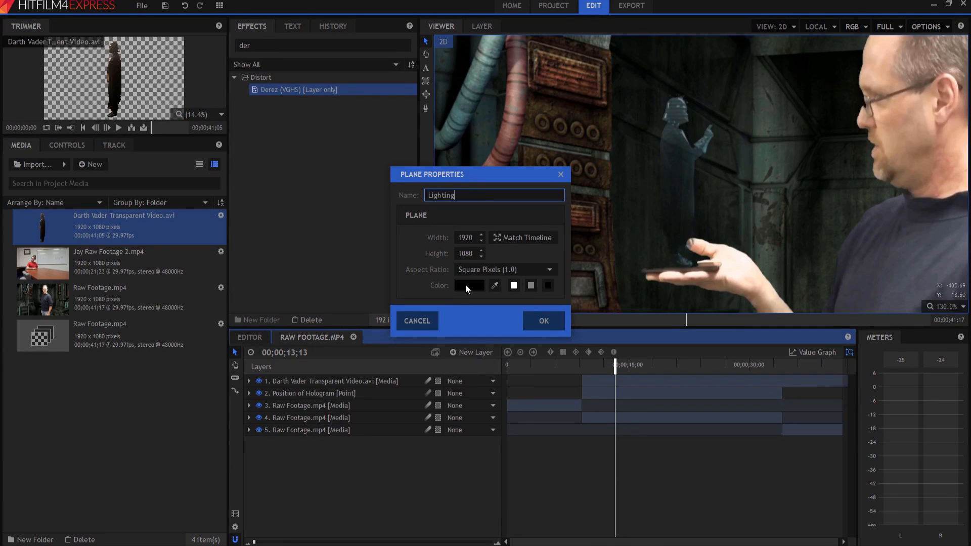
click(542, 321)
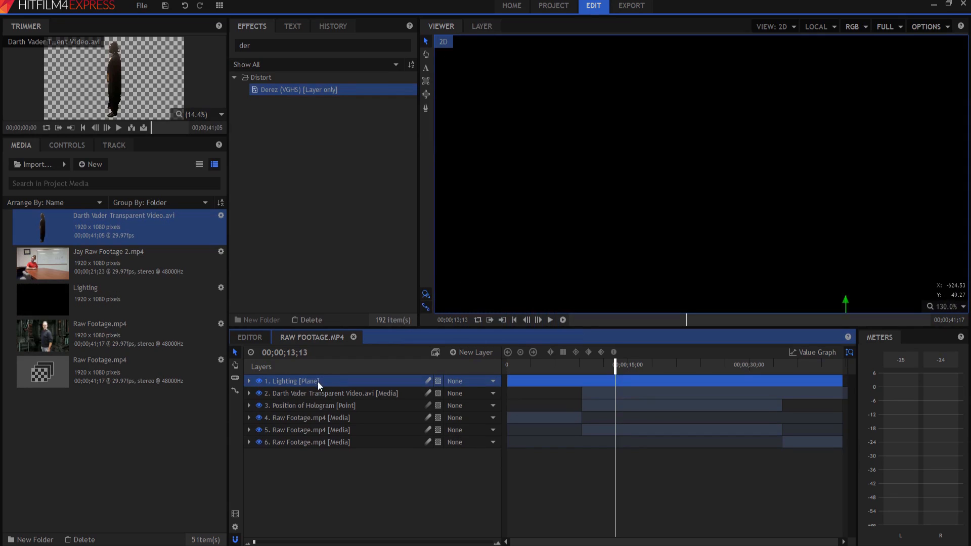
- Turn the Lighting plane into its own Lighting Composite Shot
right_click(317, 385)
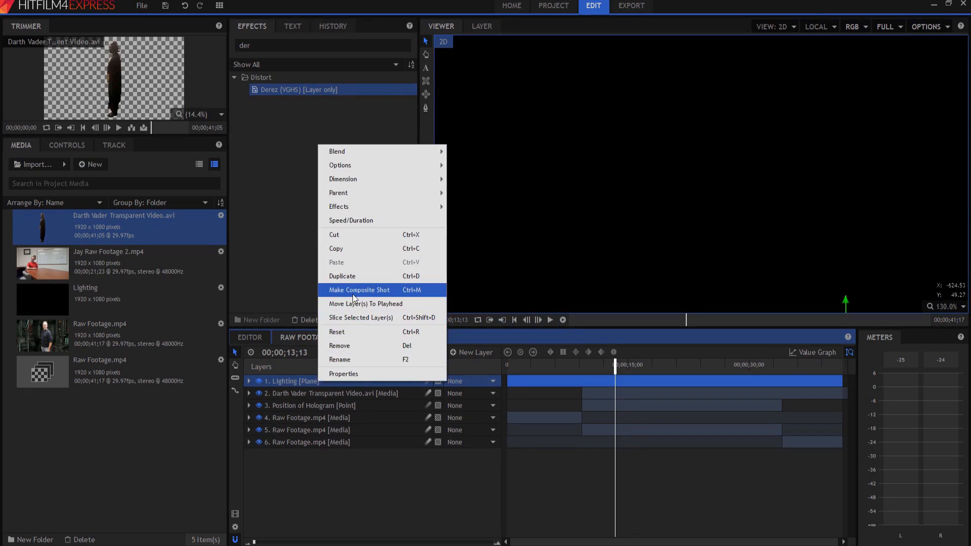
click(358, 291)
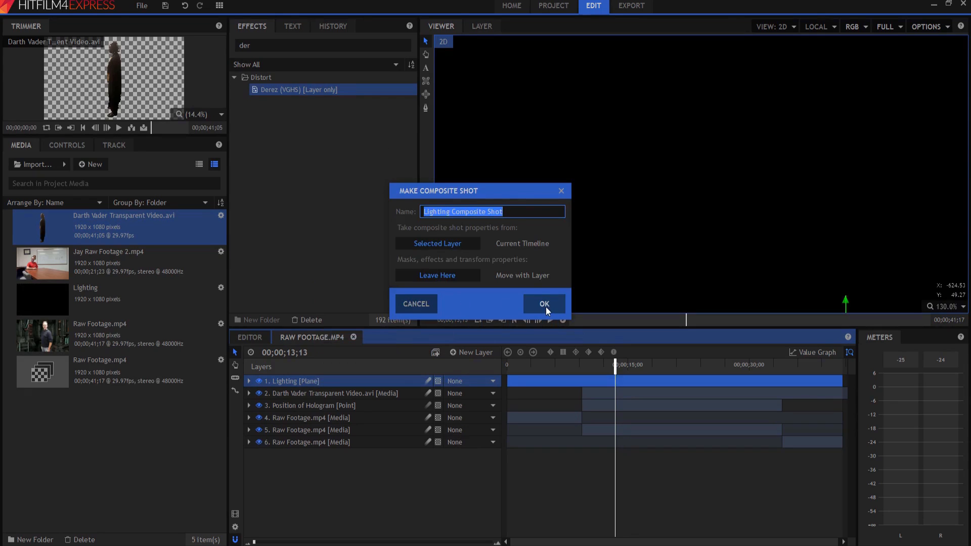
click(543, 304)
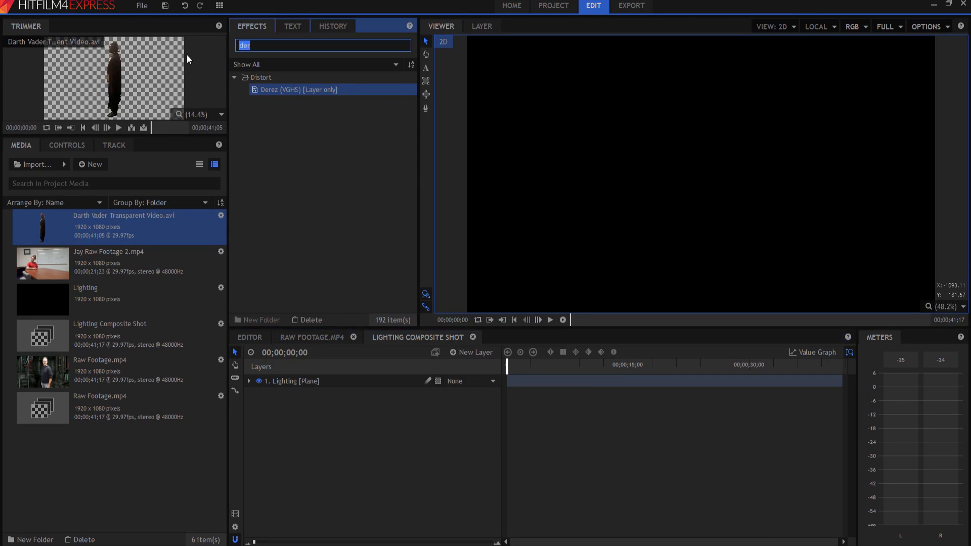
- Add a Light Flares effect to the Lighting layer and move its bright centre lower
text(fla)
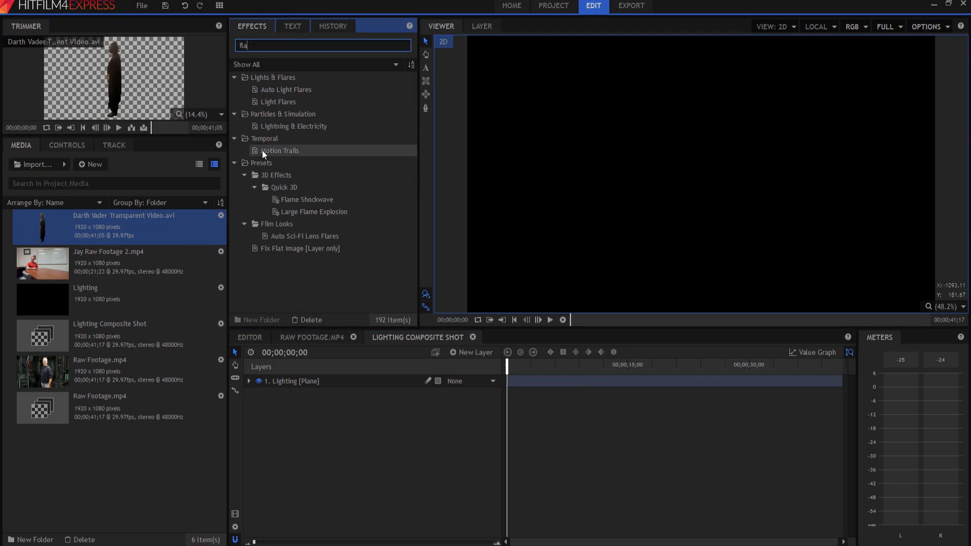
click(278, 101)
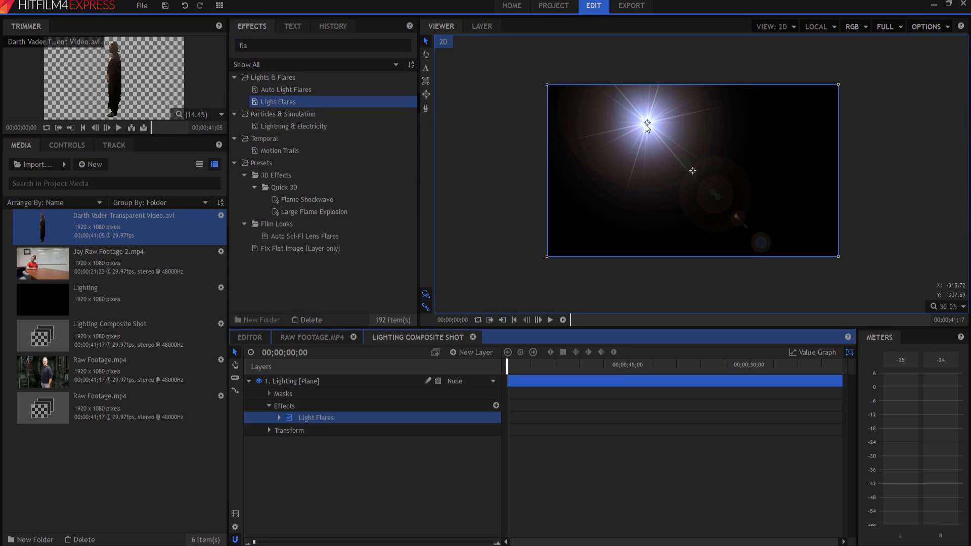
drag(646, 122, 692, 265)
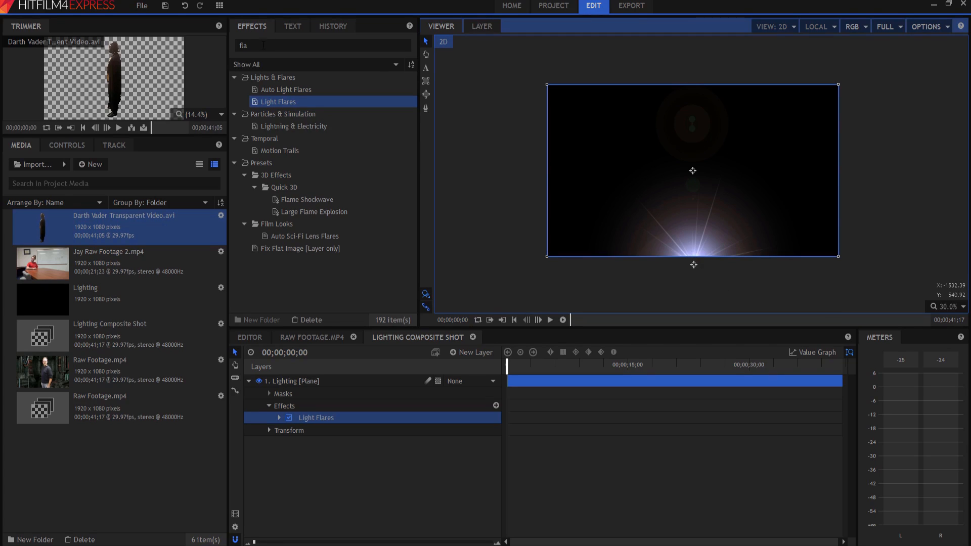
- Add a Zoom Blur to the Lighting layer so the flare streaks into a beam
text(zoom)
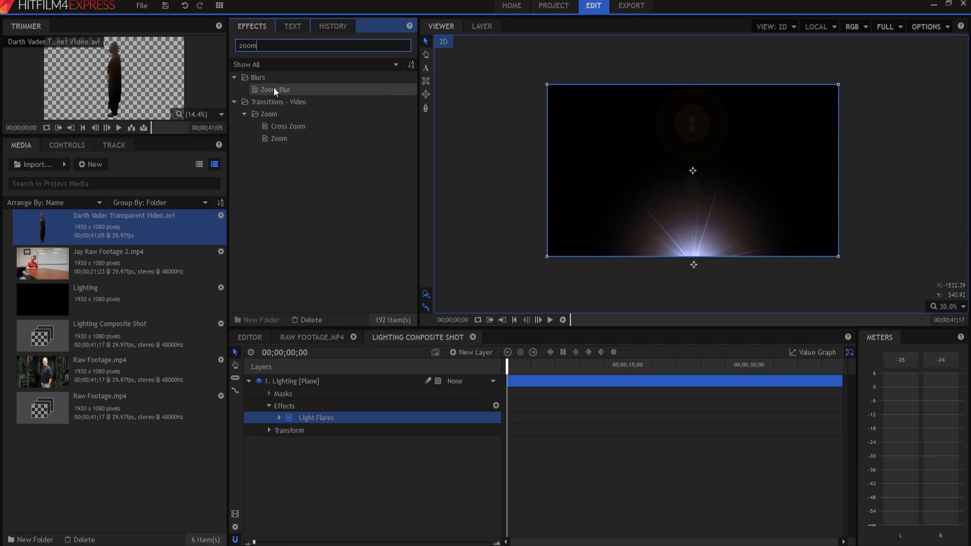
double_click(275, 89)
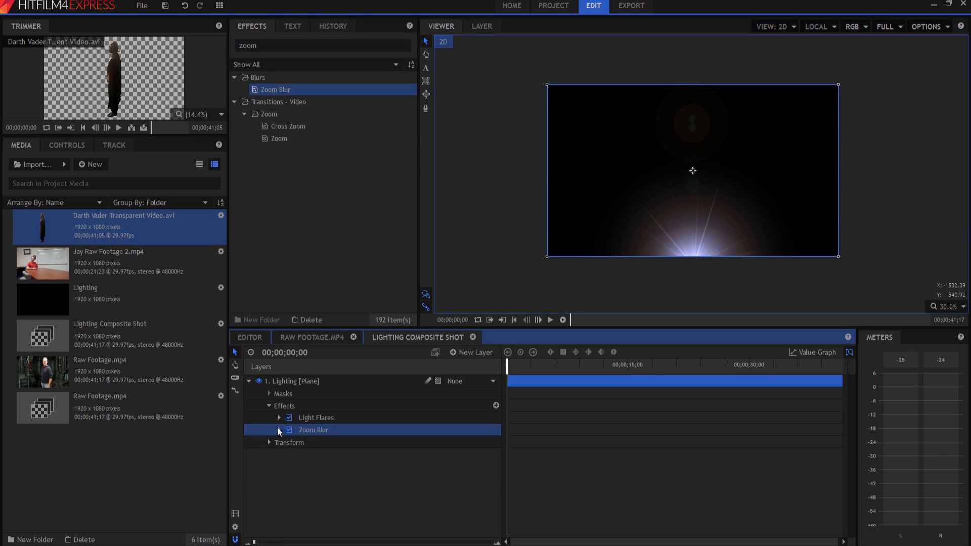
click(279, 430)
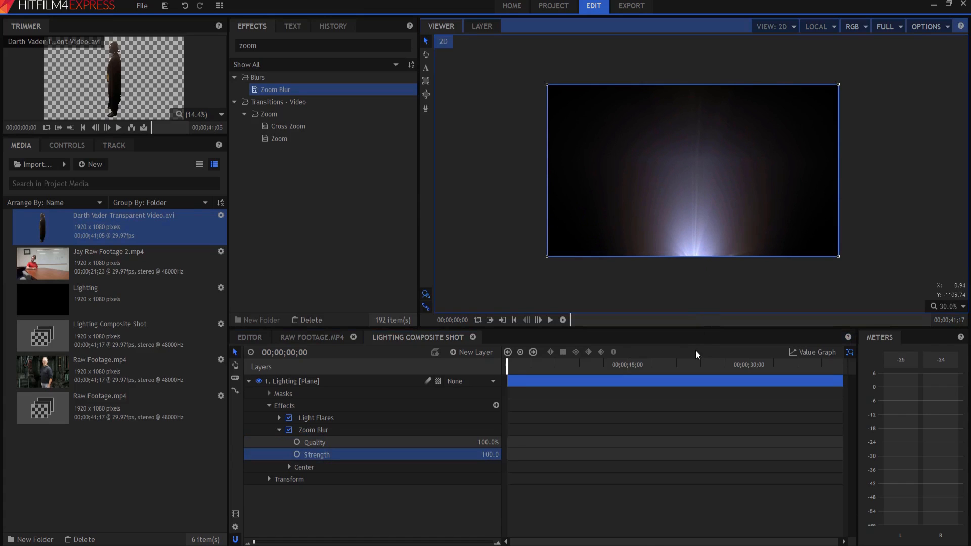
mouse_move(699, 269)
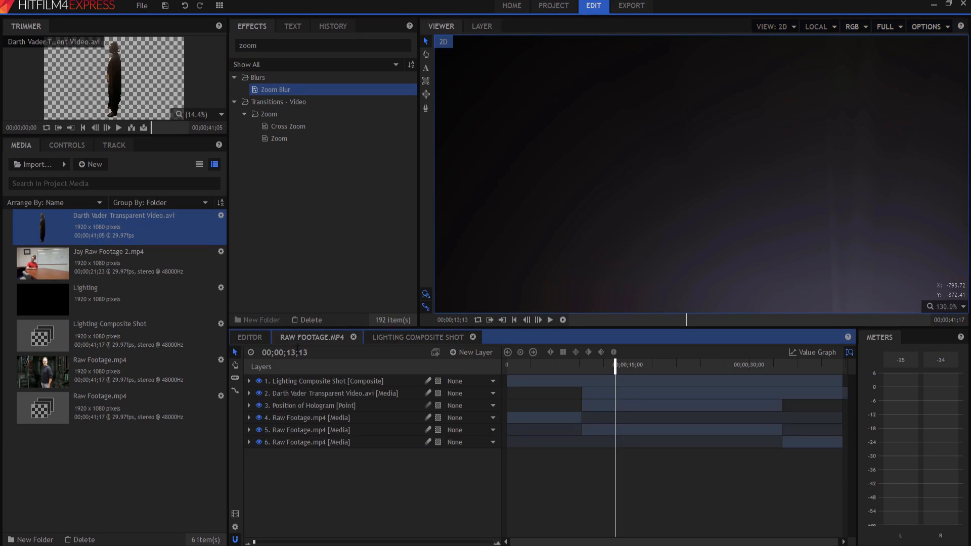
- Set the Lighting Composite Shot layer to a Blend mode so its black drops out over the footage
right_click(322, 381)
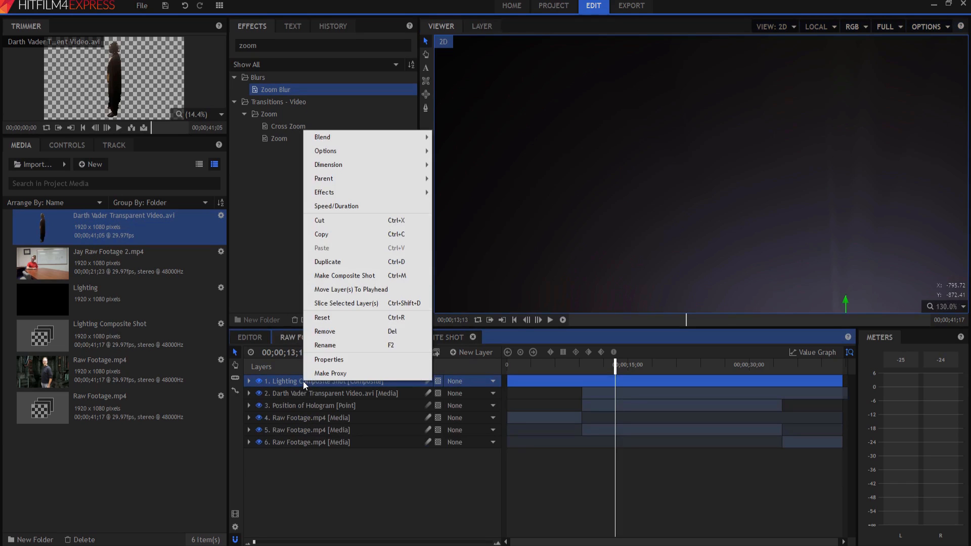
mouse_move(321, 137)
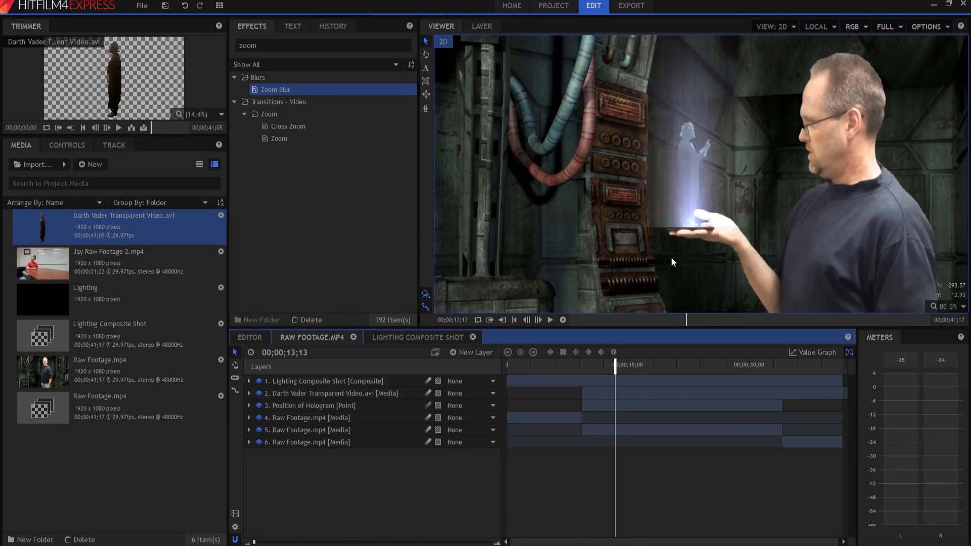
mouse_move(649, 231)
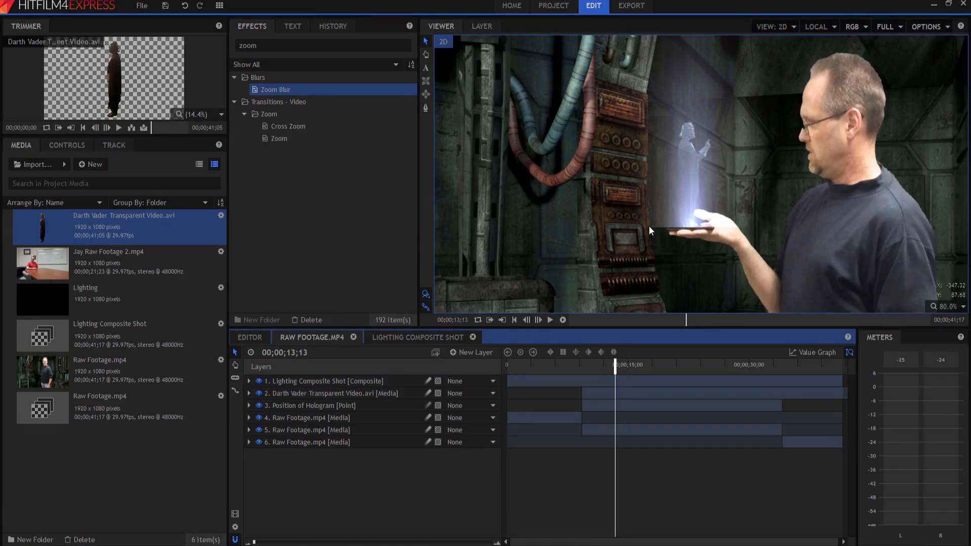
click(322, 382)
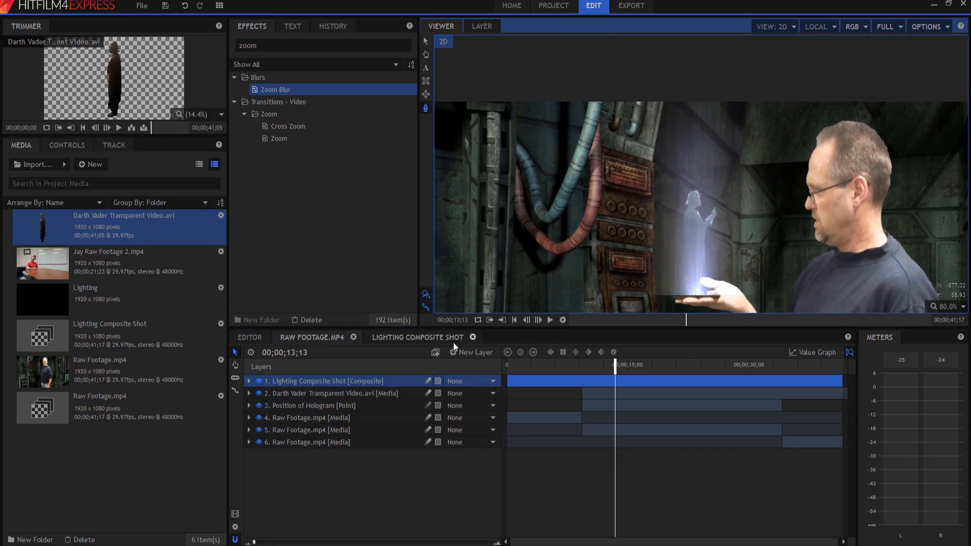
- Draw a triangular mask on the Lighting Composite Shot widening from the palm up past the hologram
click(249, 381)
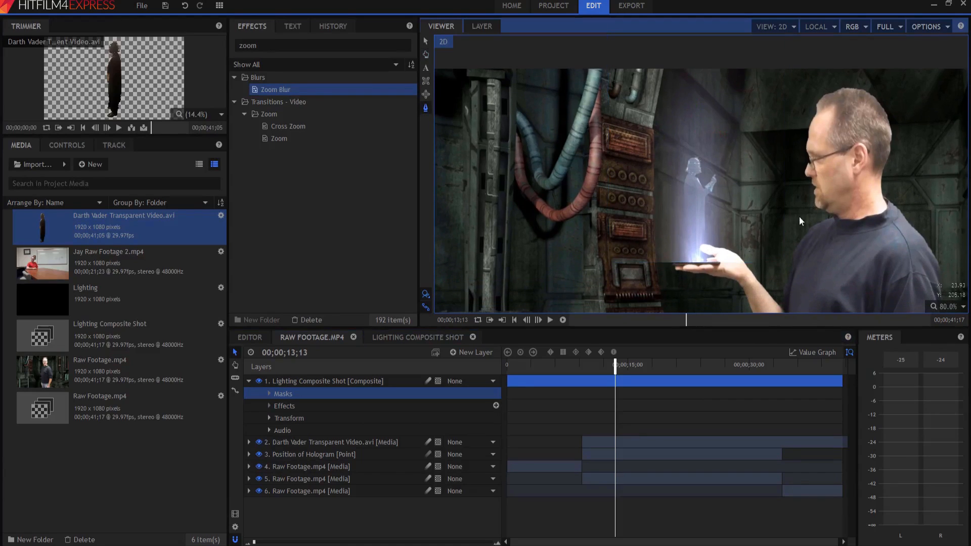
mouse_move(695, 304)
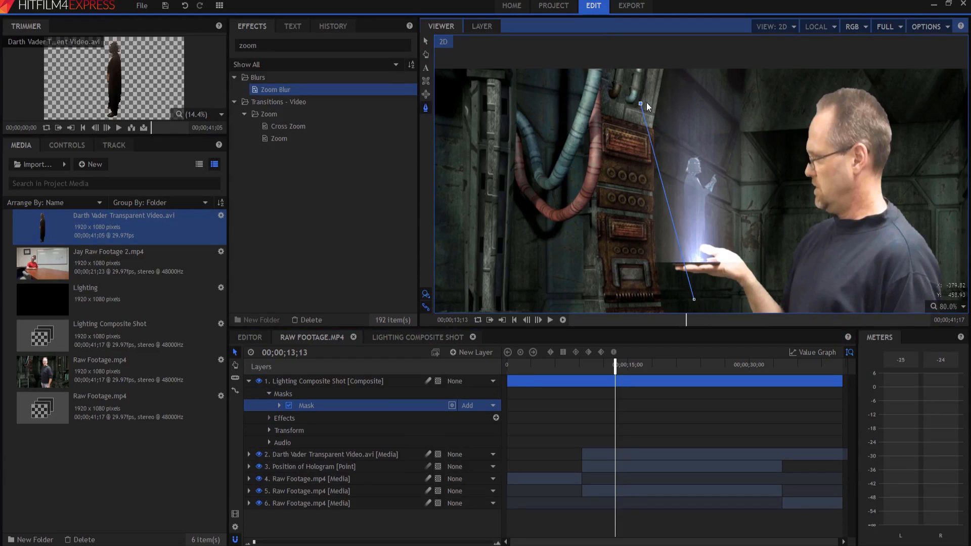
drag(642, 103, 755, 99)
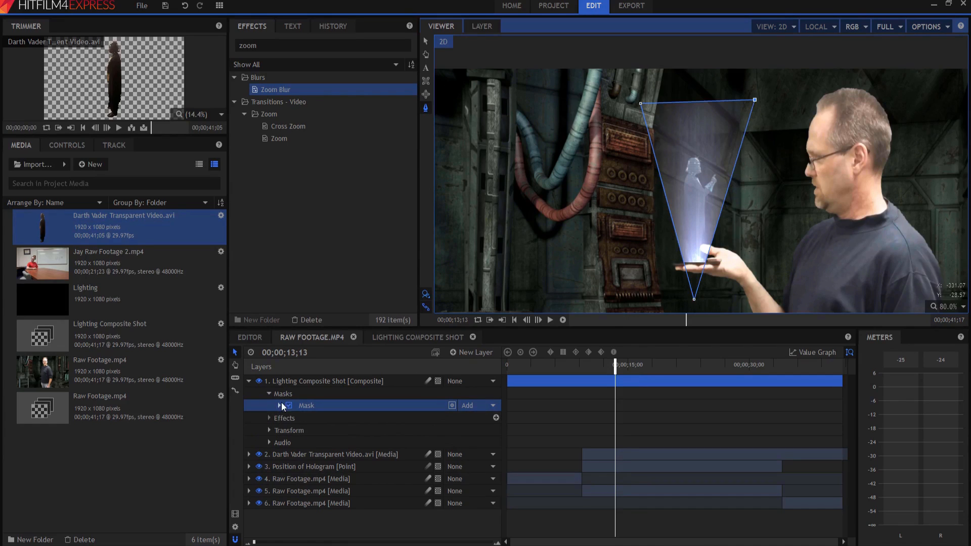
click(279, 404)
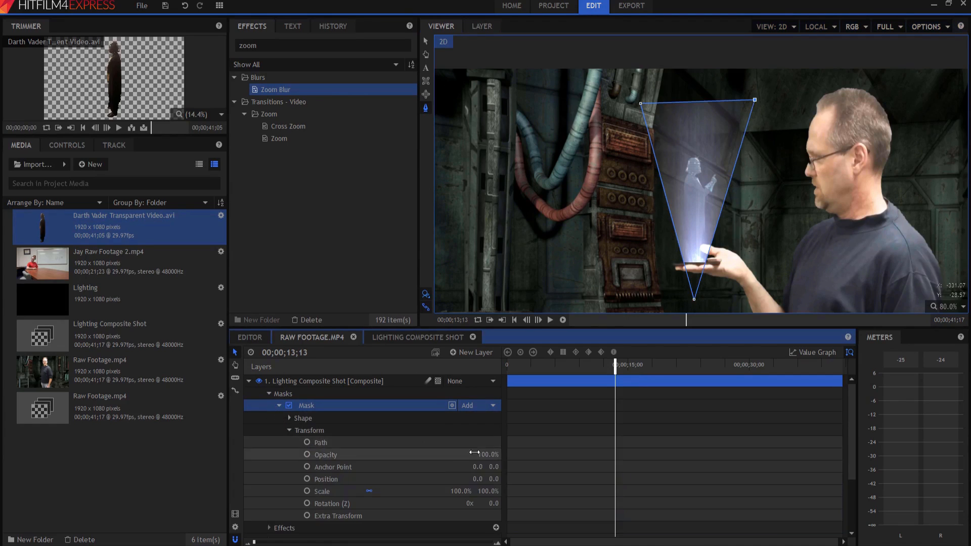
click(289, 418)
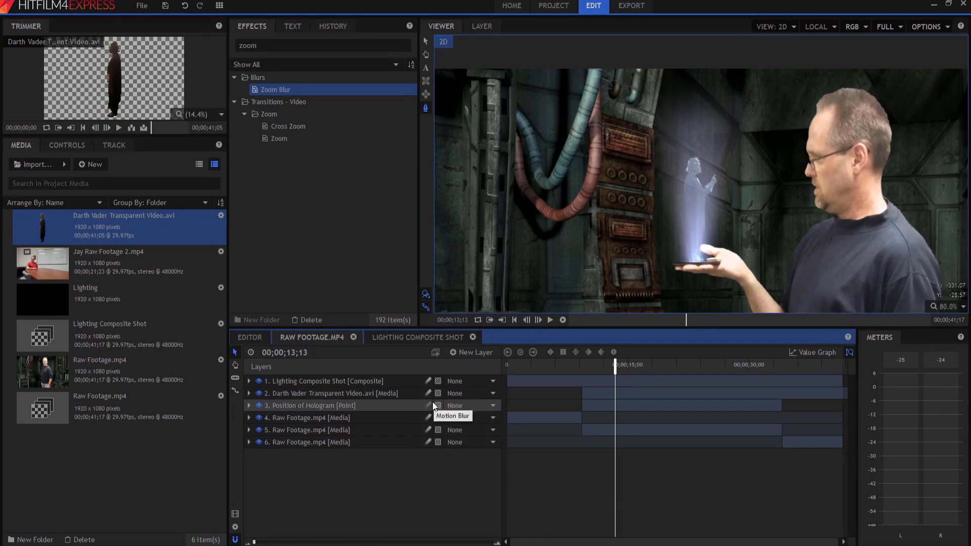
- Parent the Lighting Composite Shot and Darth Vader layers to Position of Hologram
click(325, 382)
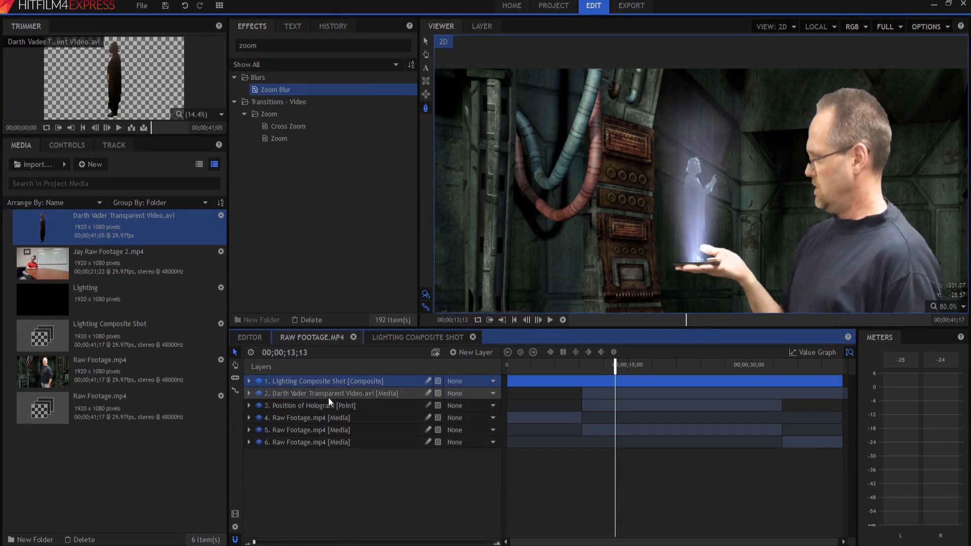
click(327, 394)
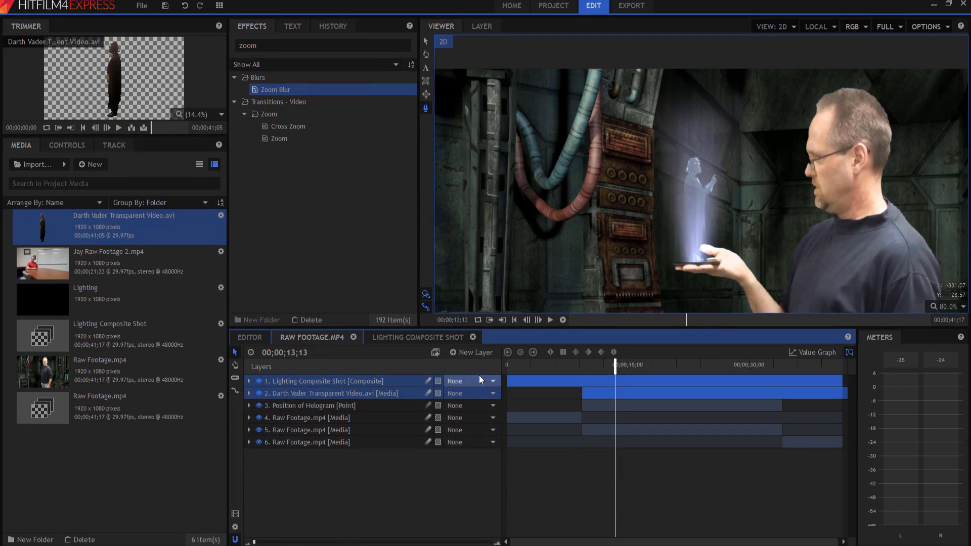
click(470, 382)
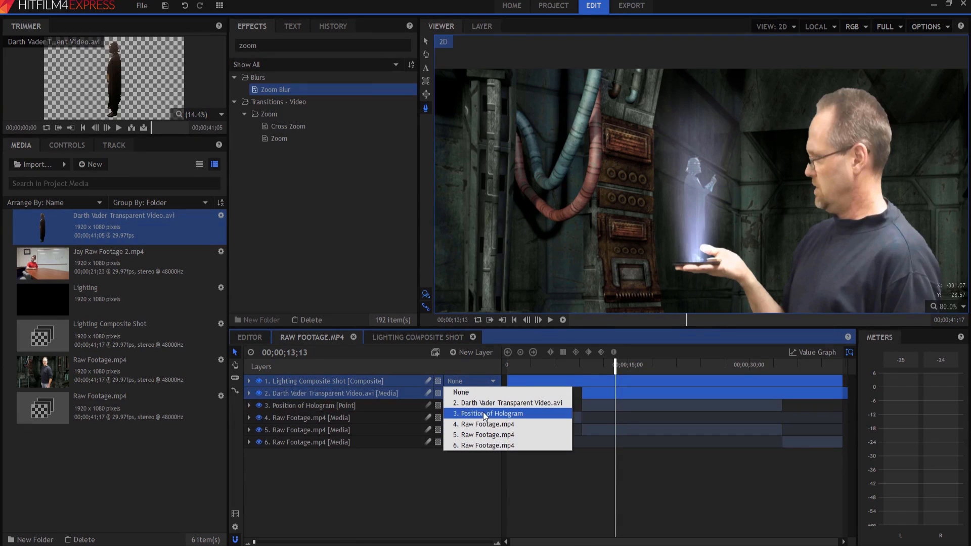
click(492, 413)
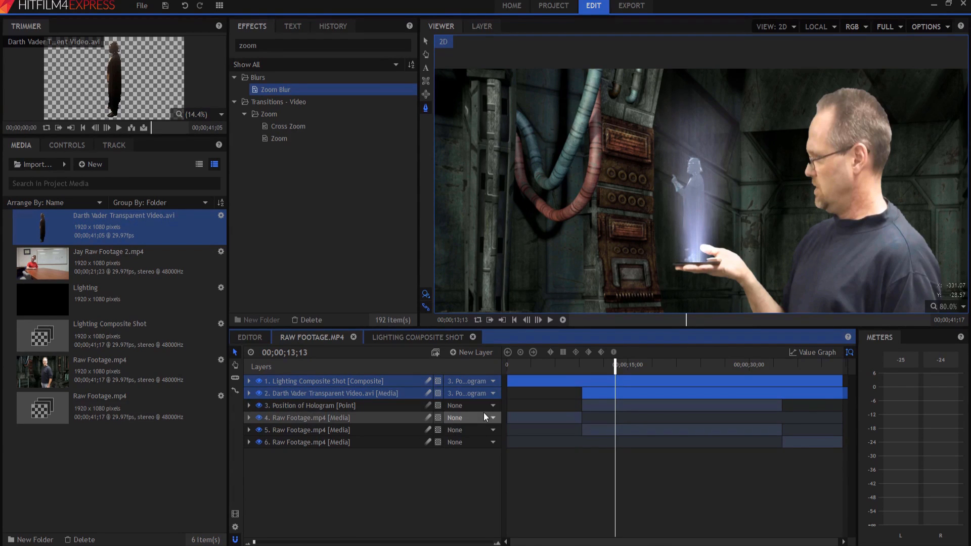
- Set the Darth Vader layer's Transform value to -25.0 to settle the hologram onto the palm
click(249, 394)
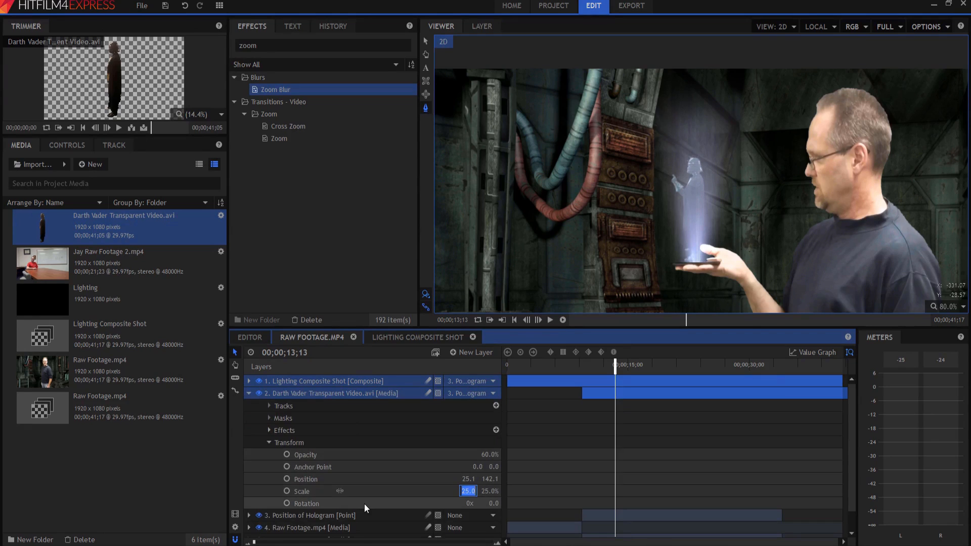
text(-25.0)
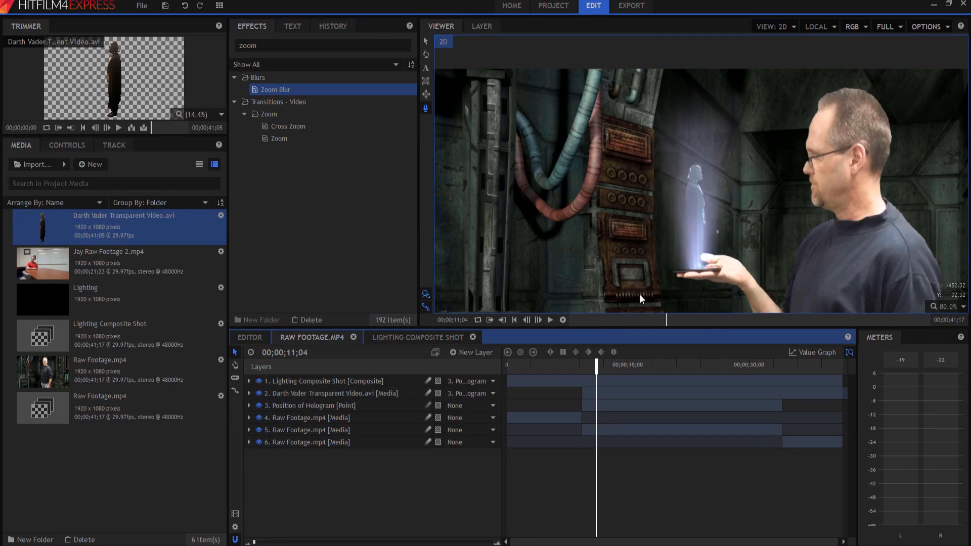
click(249, 381)
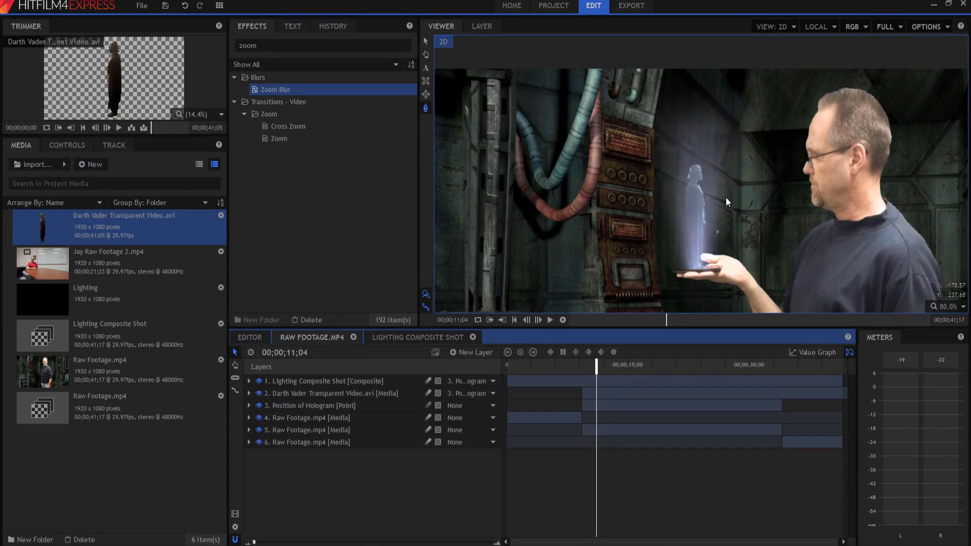
mouse_move(719, 229)
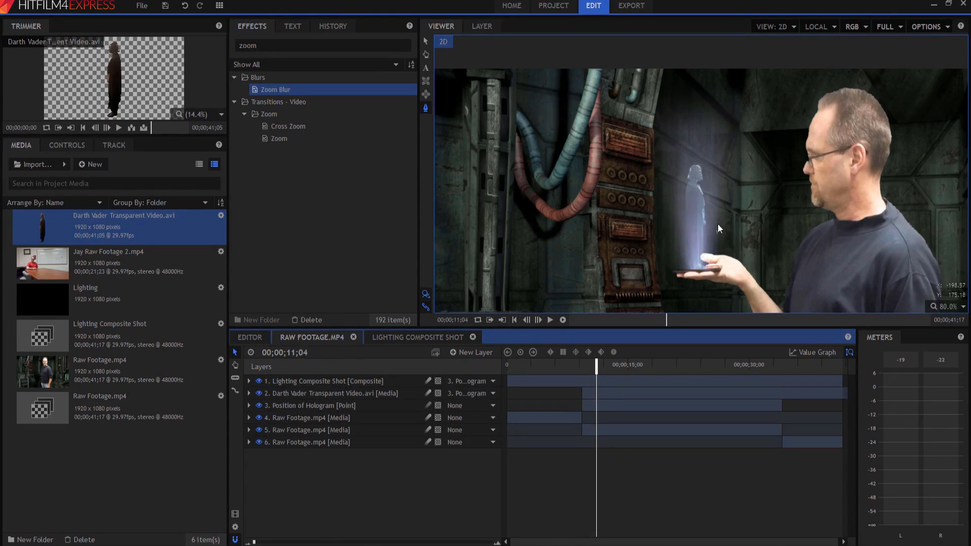
mouse_move(644, 267)
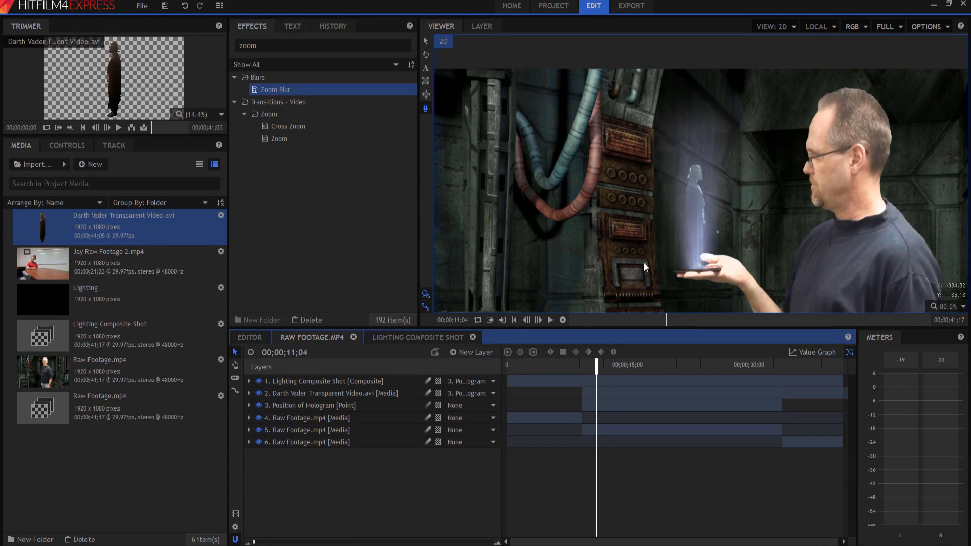
mouse_move(703, 204)
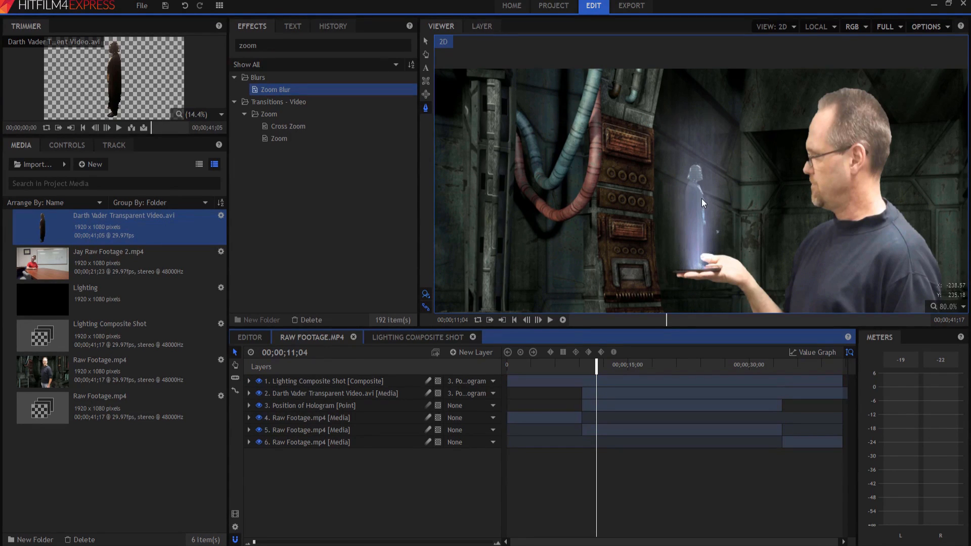
mouse_move(688, 153)
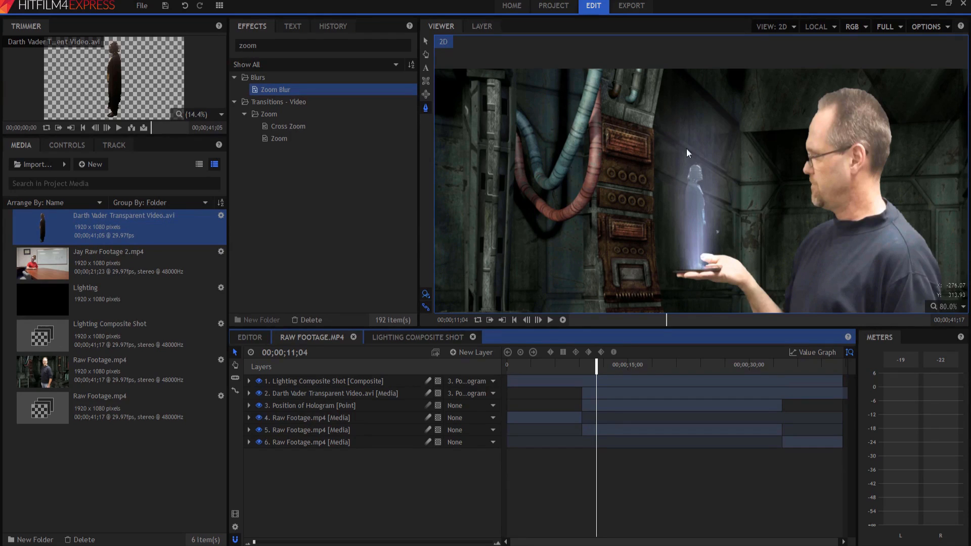
mouse_move(674, 247)
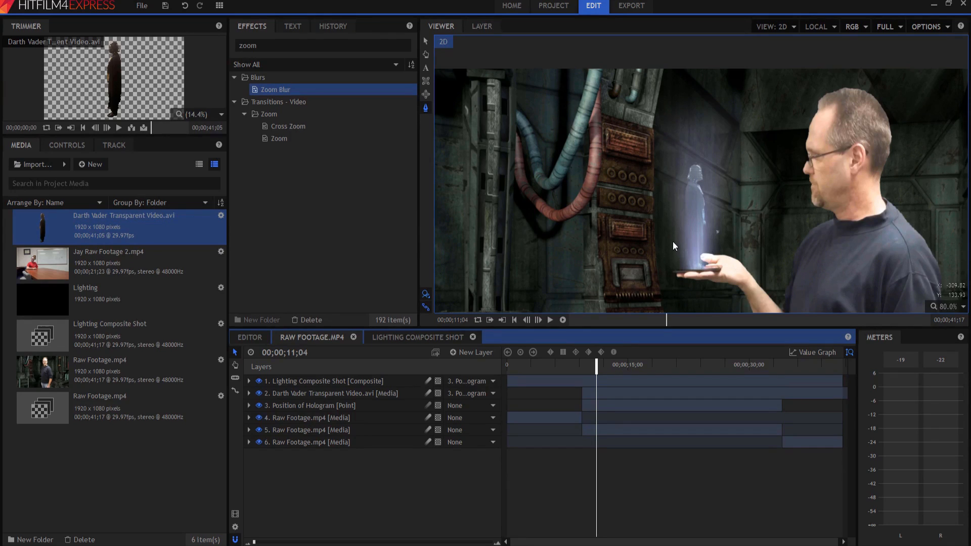
mouse_move(767, 375)
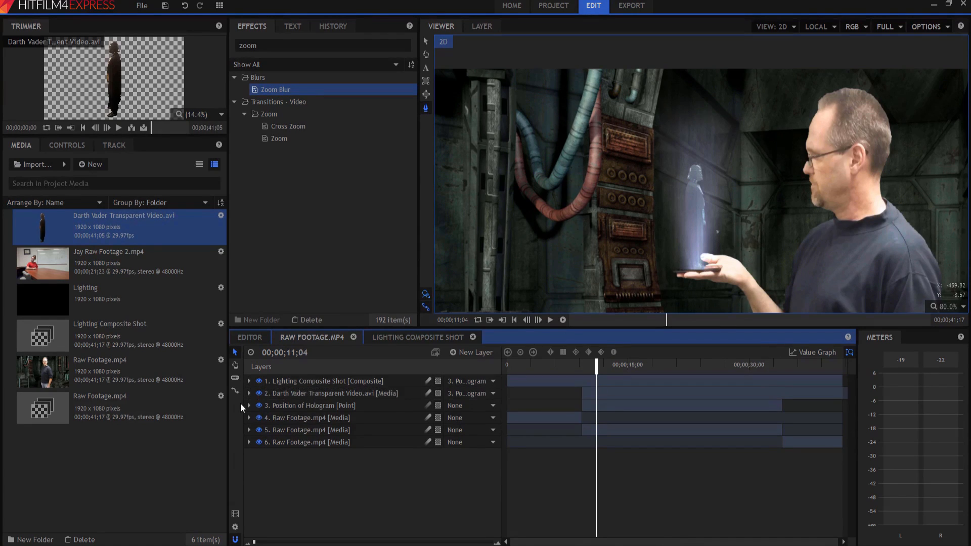
- Set the Lighting Composite Shot mask's Opacity to 0.0% so the beam vanishes
click(249, 394)
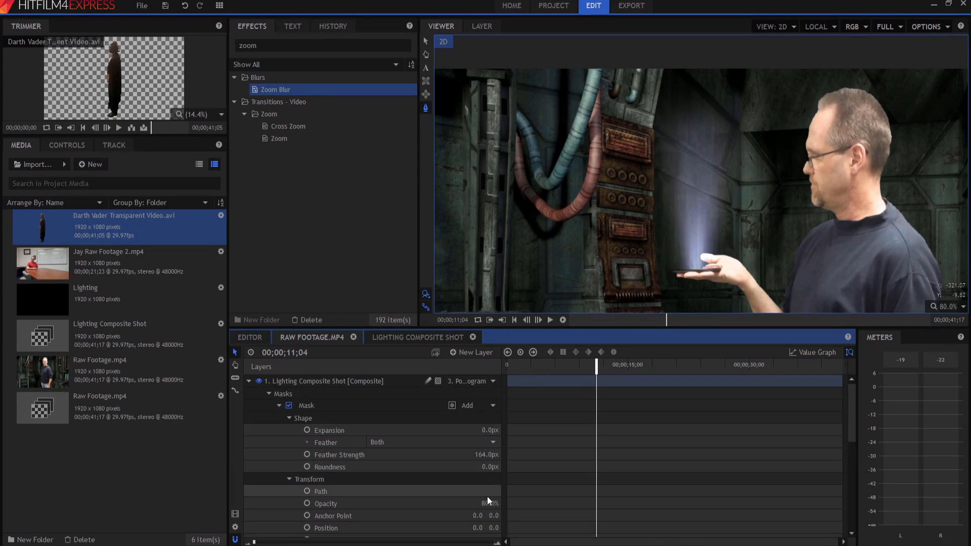
click(325, 381)
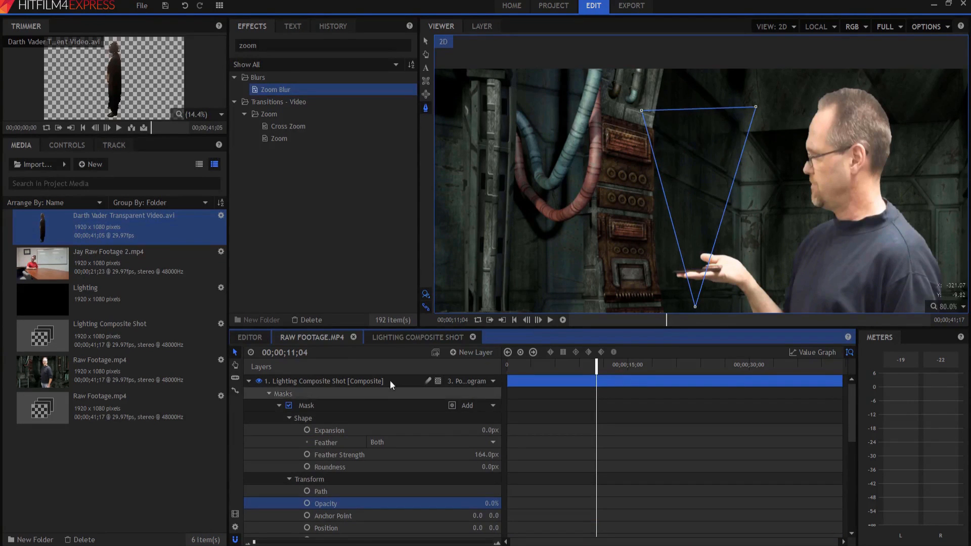
click(249, 382)
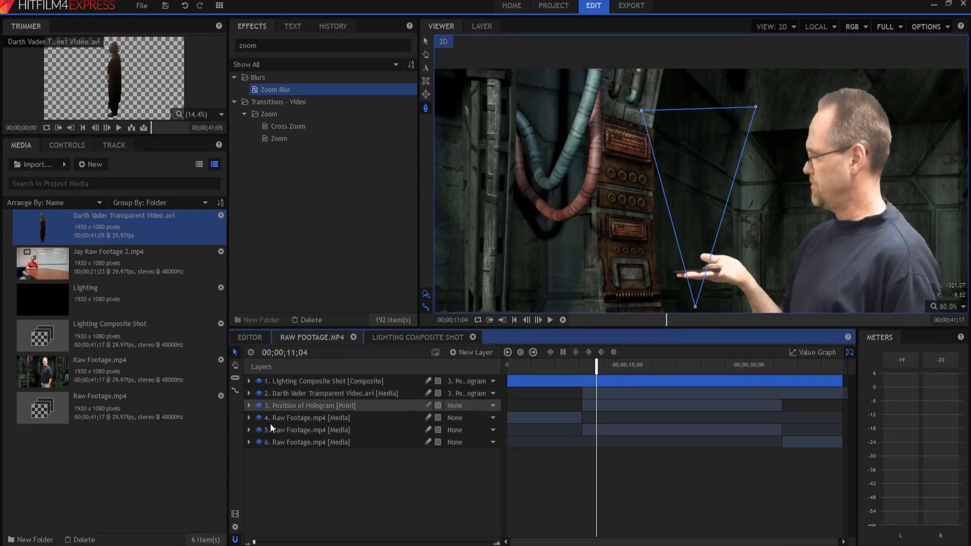